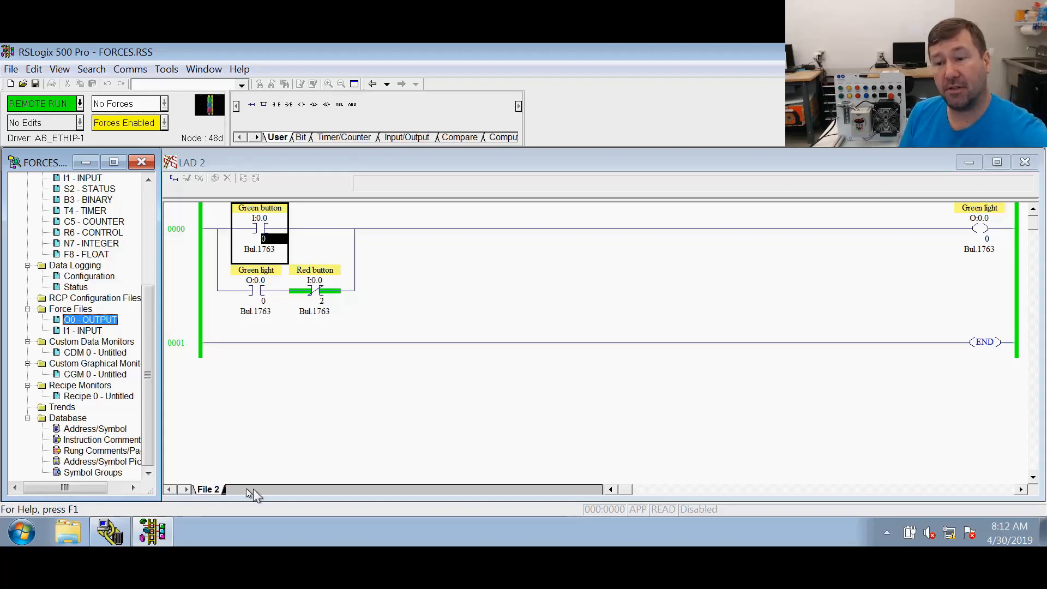
mouse_move(164, 127)
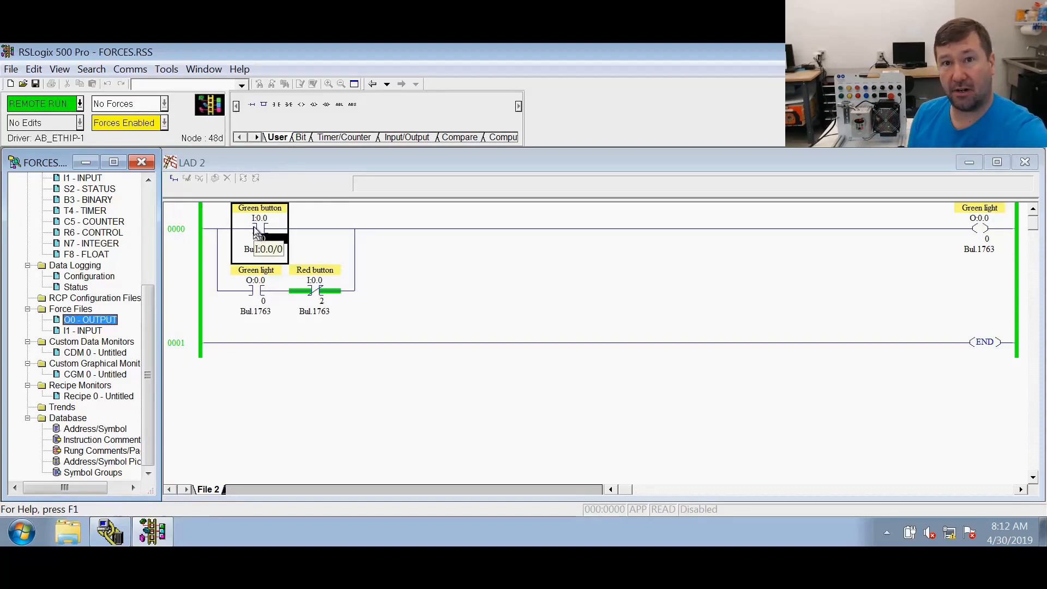
- Force the Green button contact I:0.0 off from its context menu
right_click(259, 220)
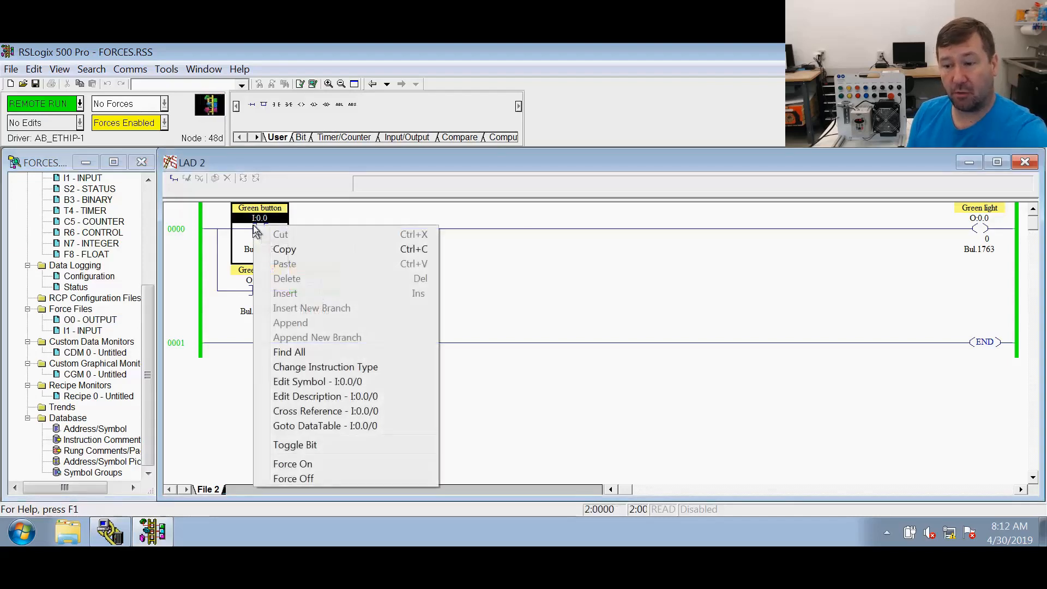
mouse_move(292, 464)
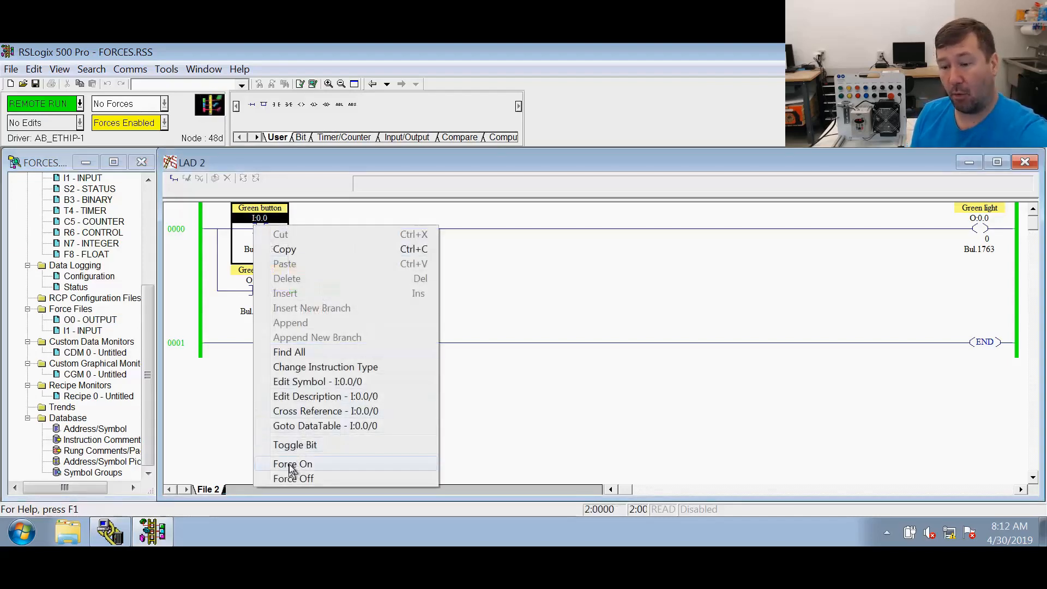
mouse_move(292, 478)
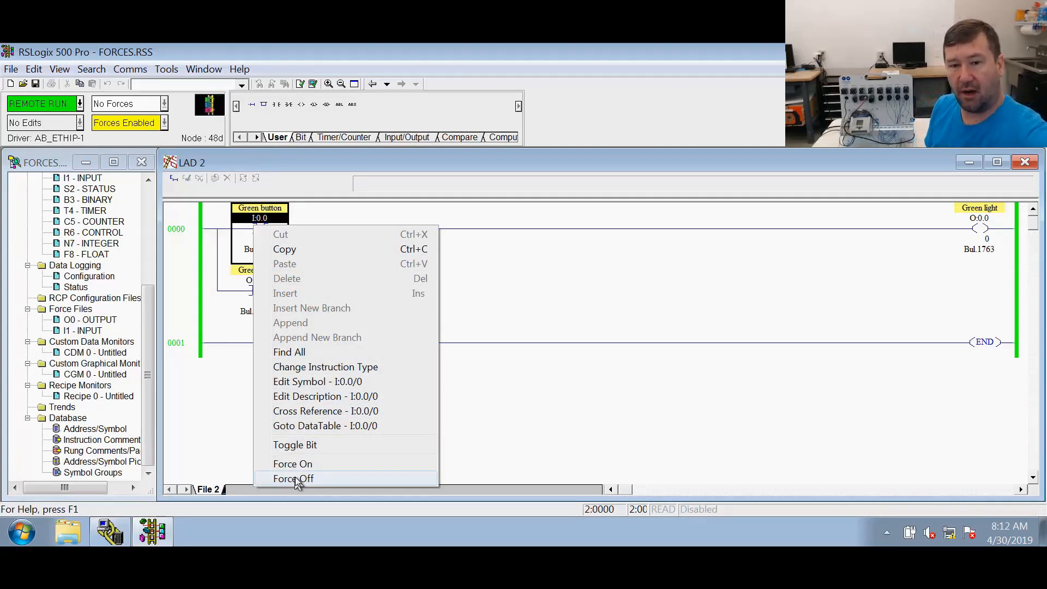
click(292, 478)
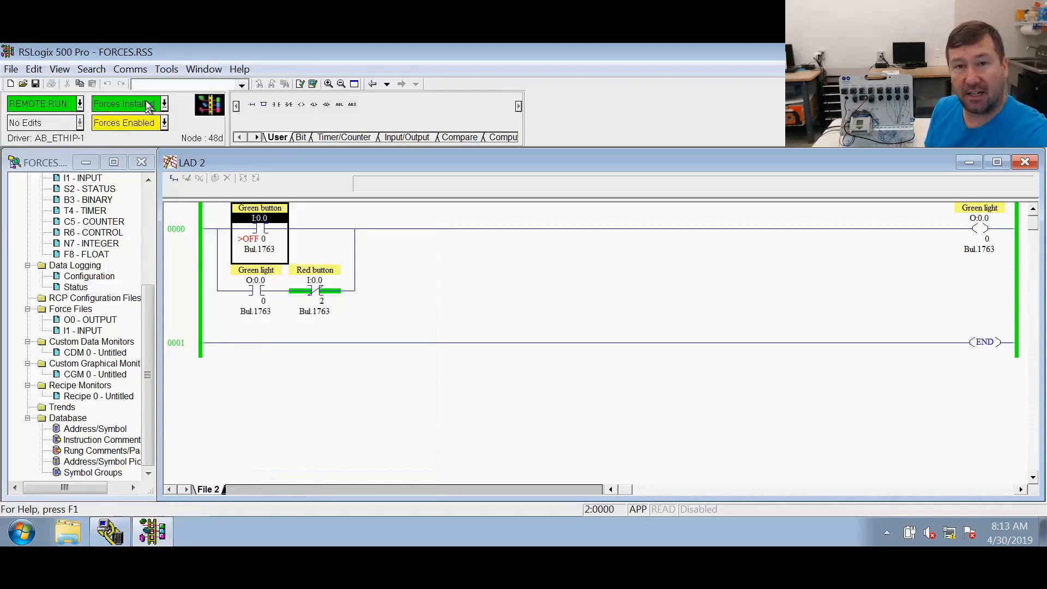
mouse_move(124, 103)
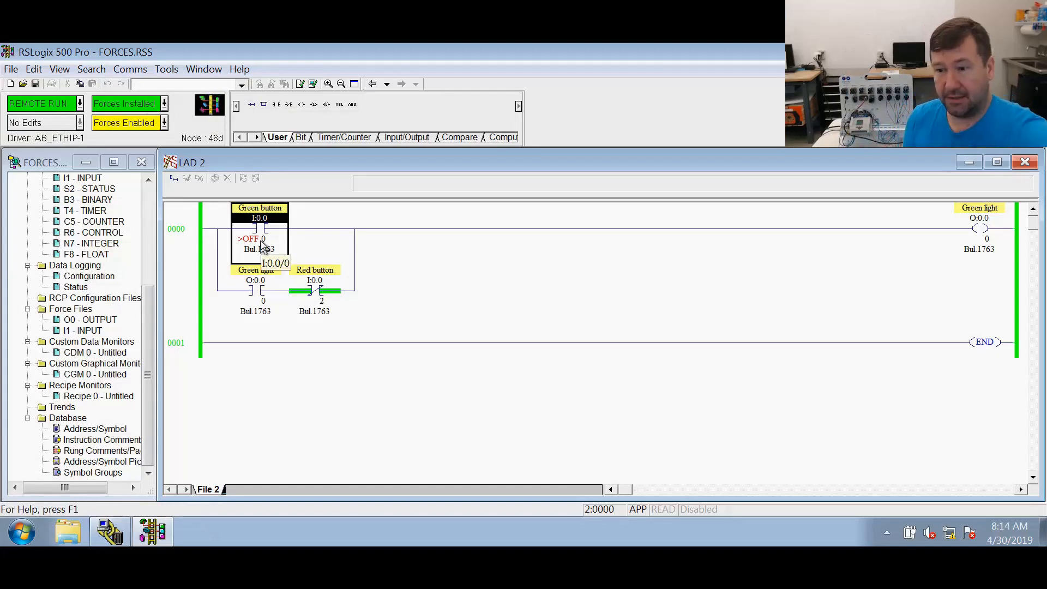
- Remove the I:0.0 force, force the Green button on, then remove that force
right_click(259, 238)
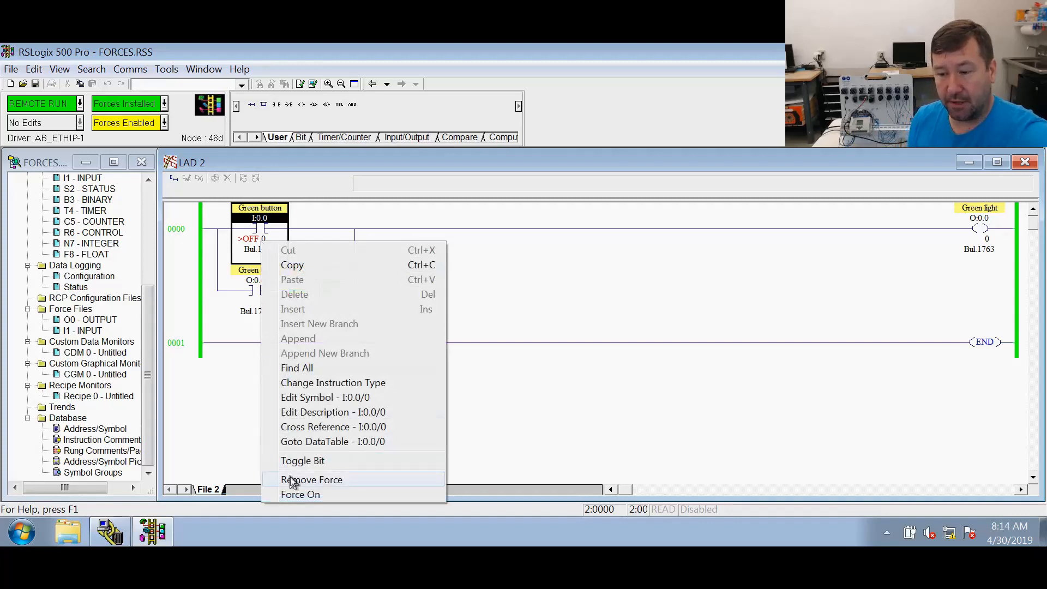
click(312, 480)
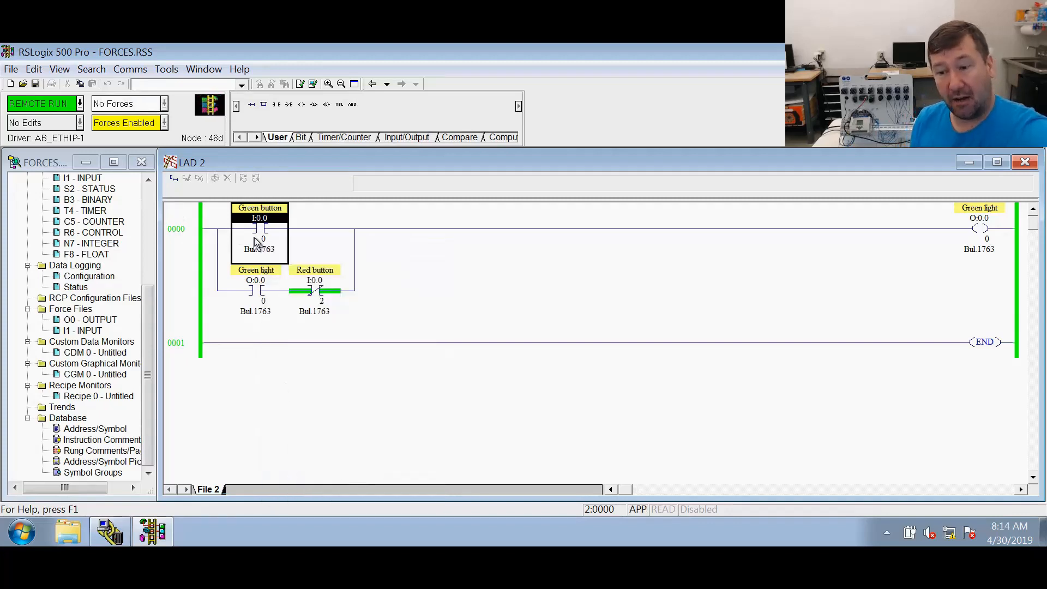
right_click(258, 229)
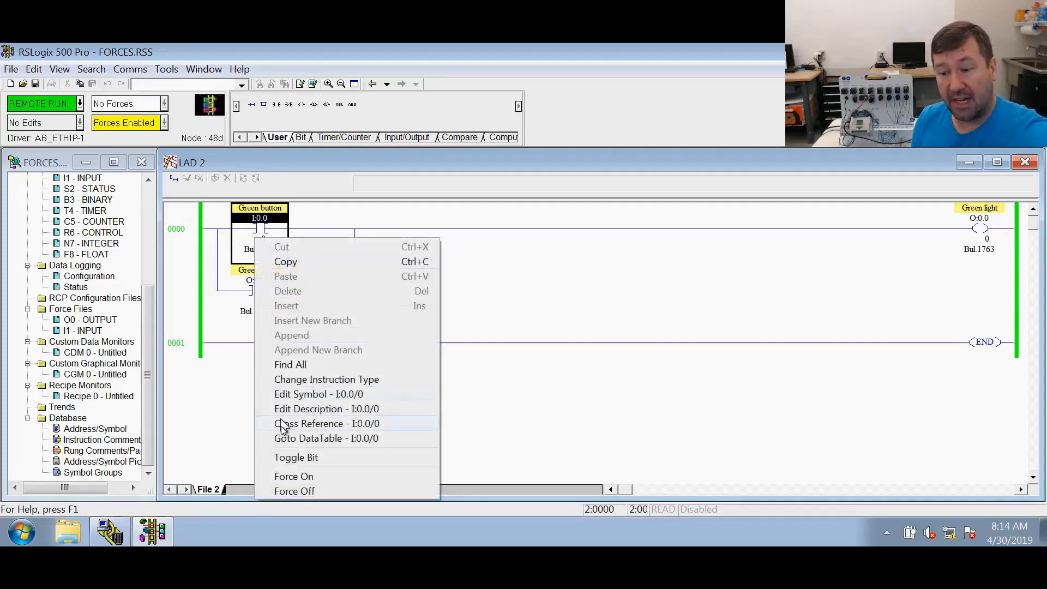
click(294, 476)
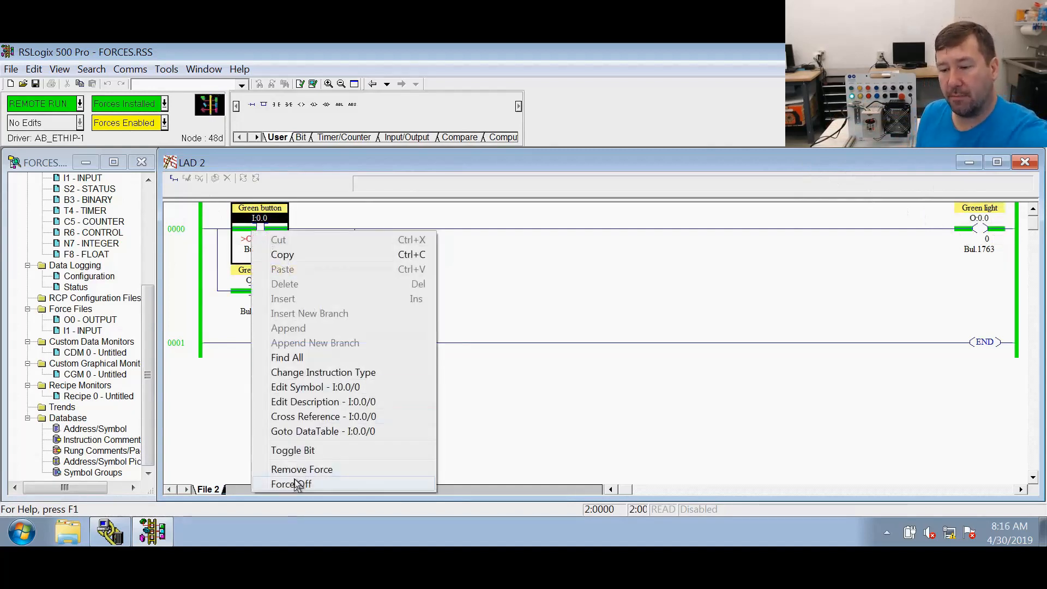
click(291, 483)
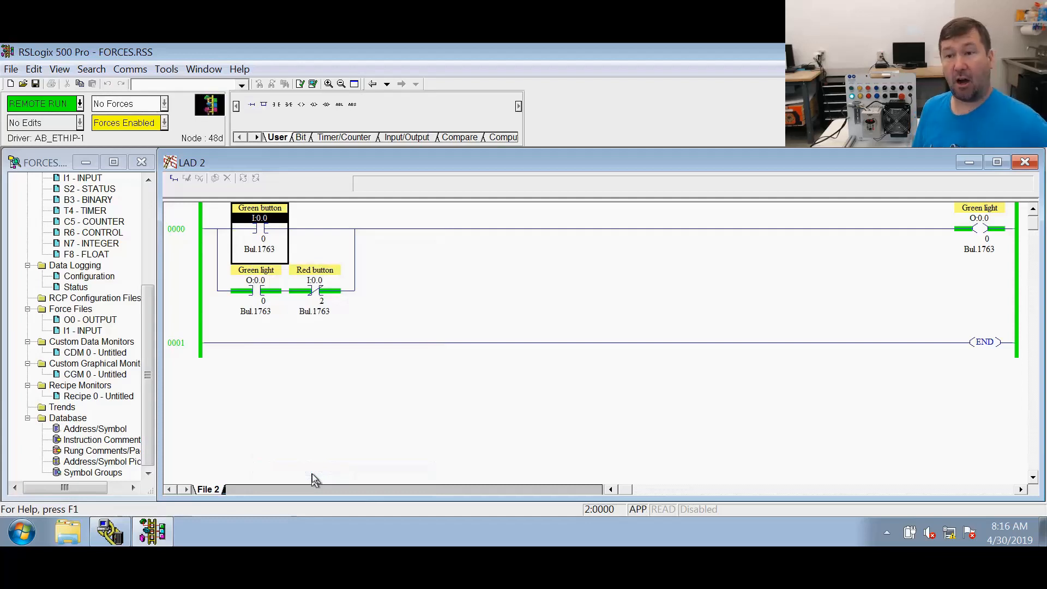
mouse_move(179, 476)
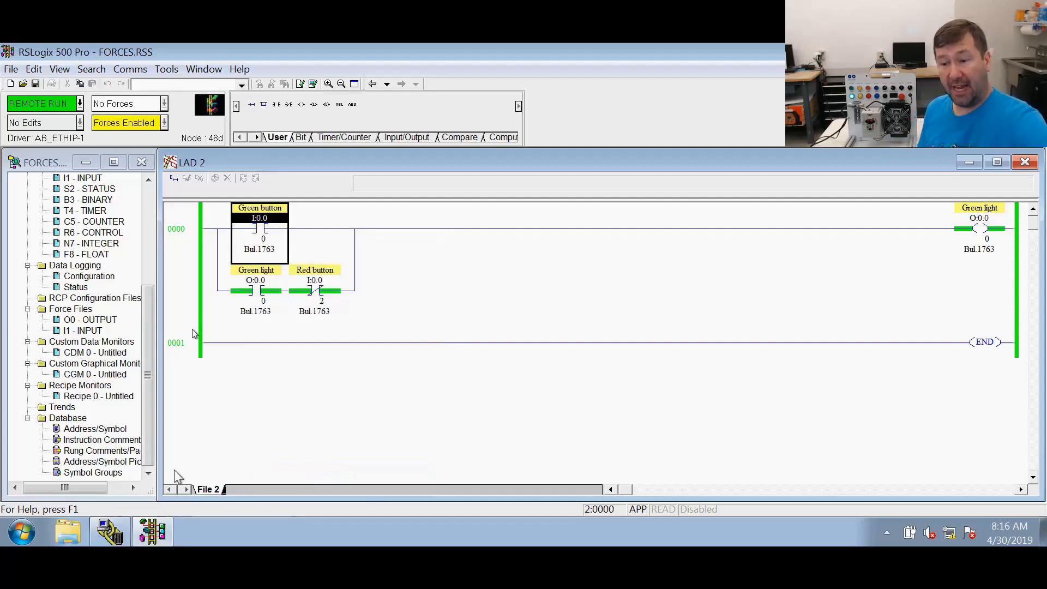
mouse_move(170, 275)
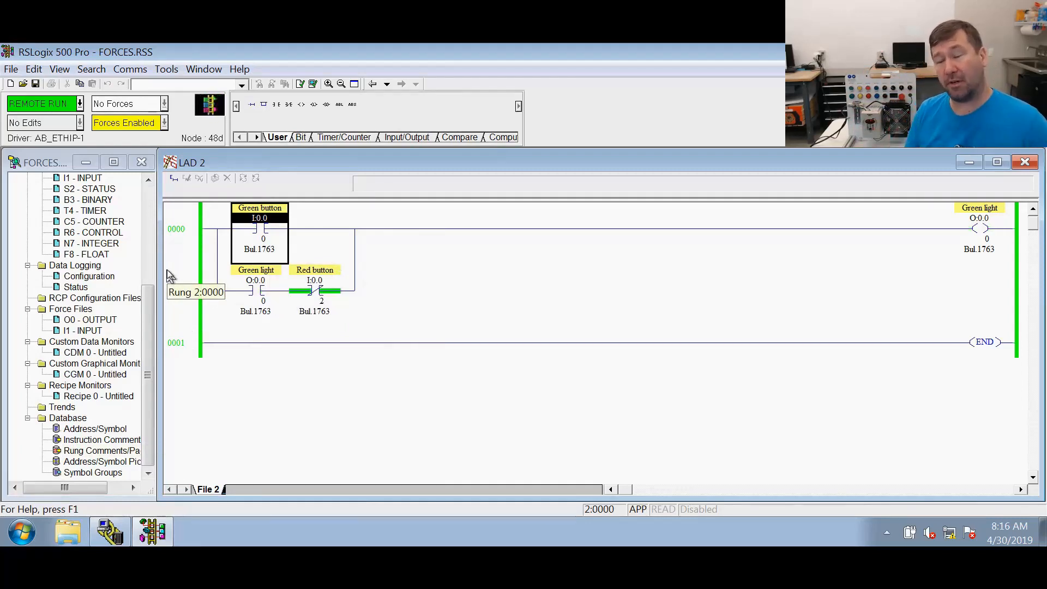
mouse_move(170, 277)
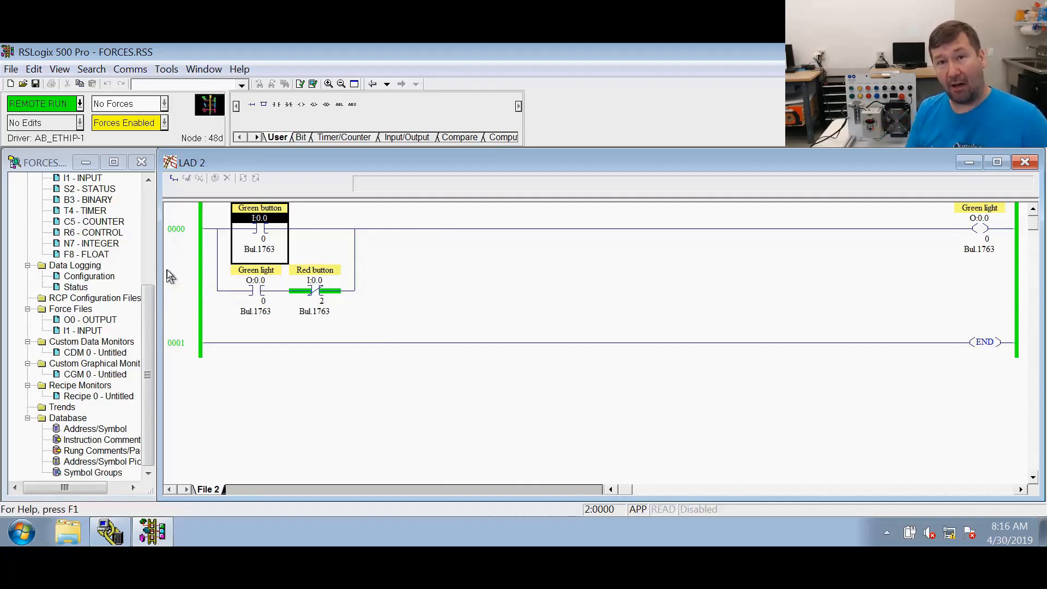
mouse_move(53, 337)
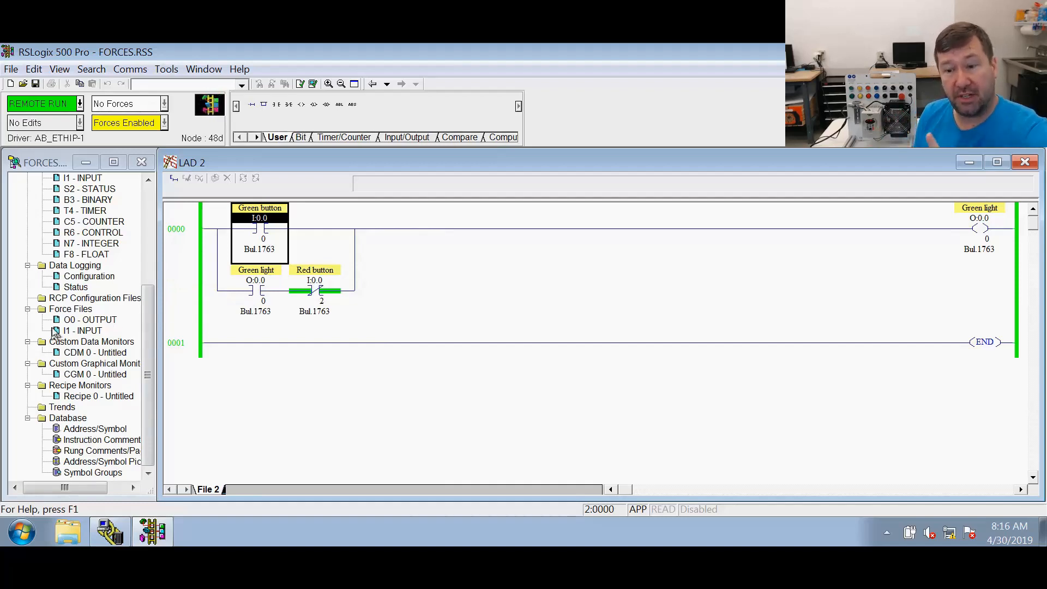
- Scroll the project tree and open Force Files > O0 - OUTPUT
click(89, 276)
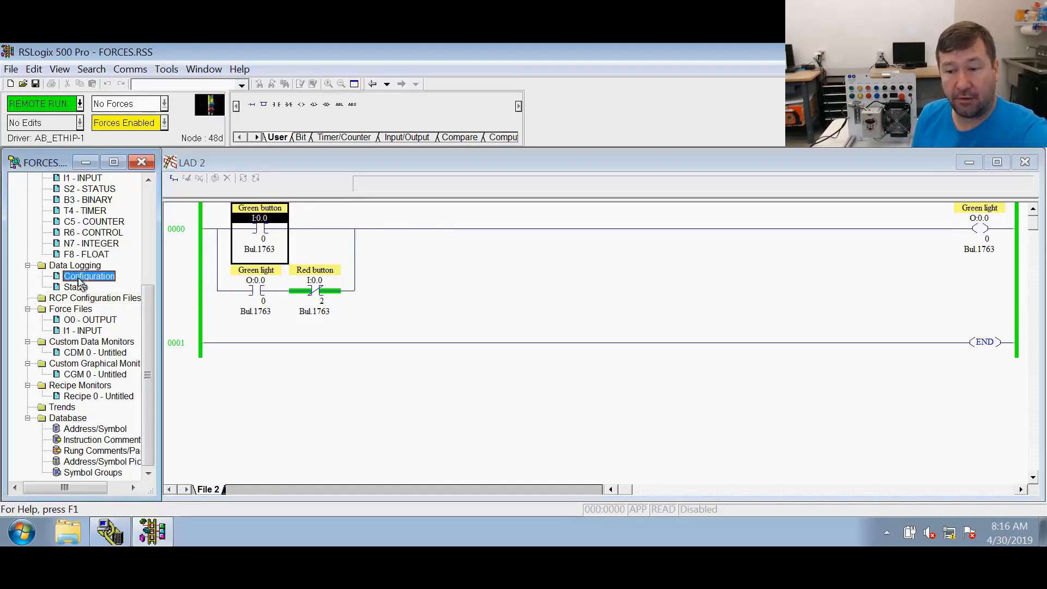
mouse_move(77, 261)
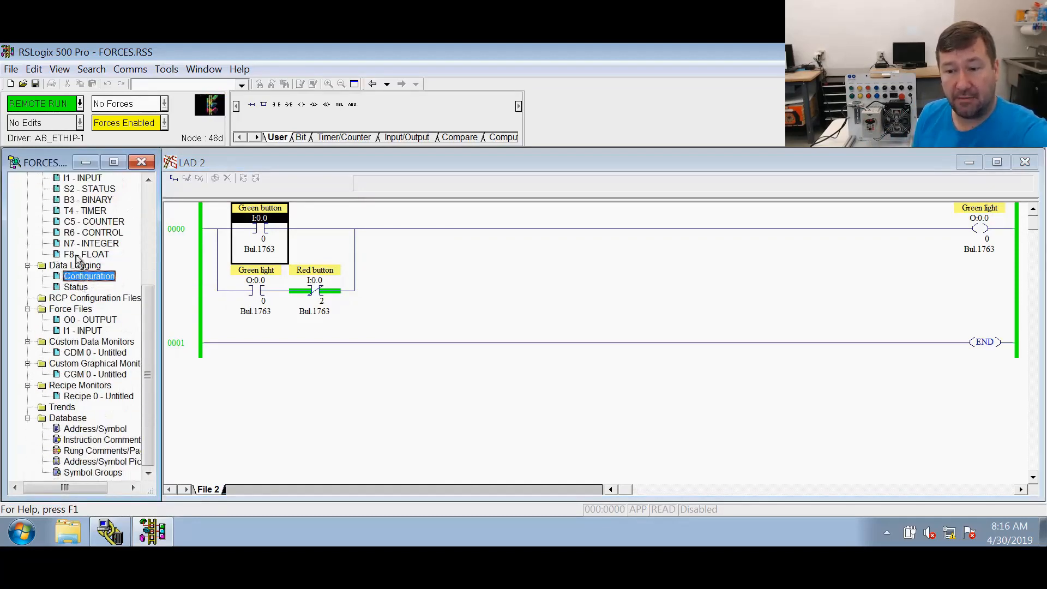
scroll(up, 3)
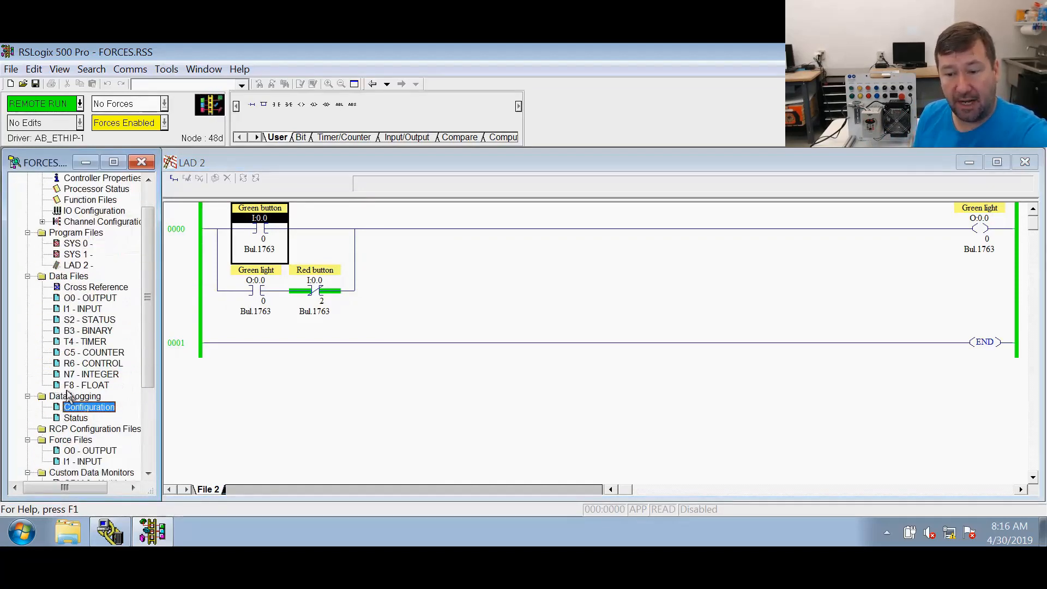
mouse_move(83, 455)
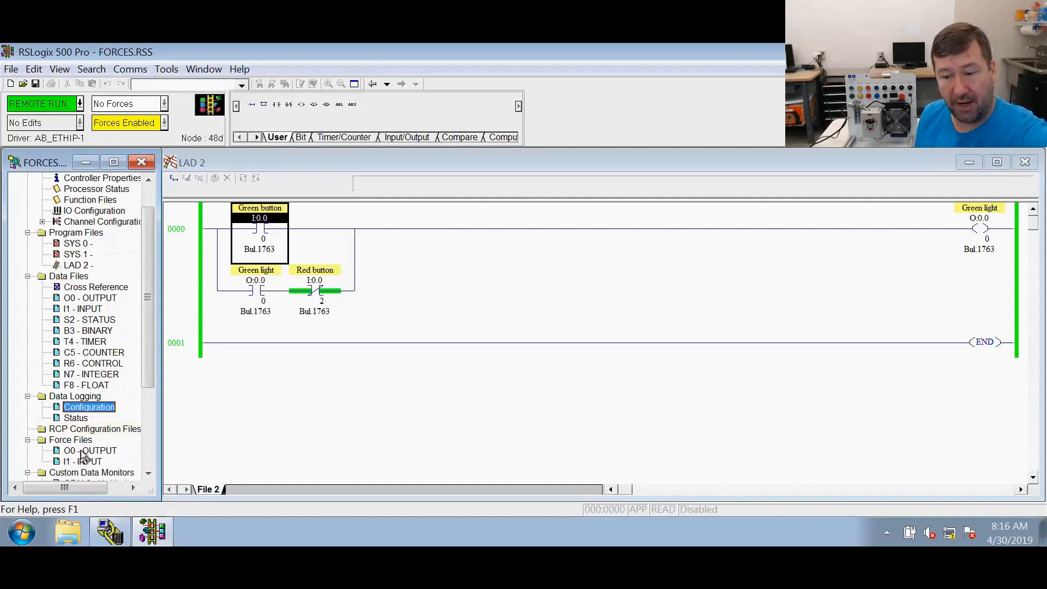
double_click(88, 451)
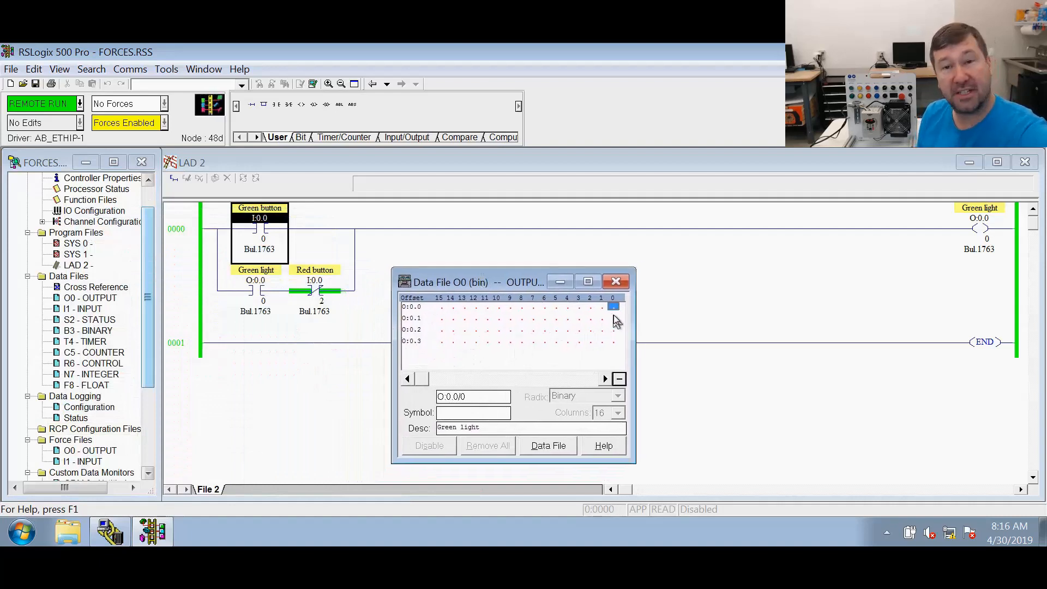
mouse_move(611, 330)
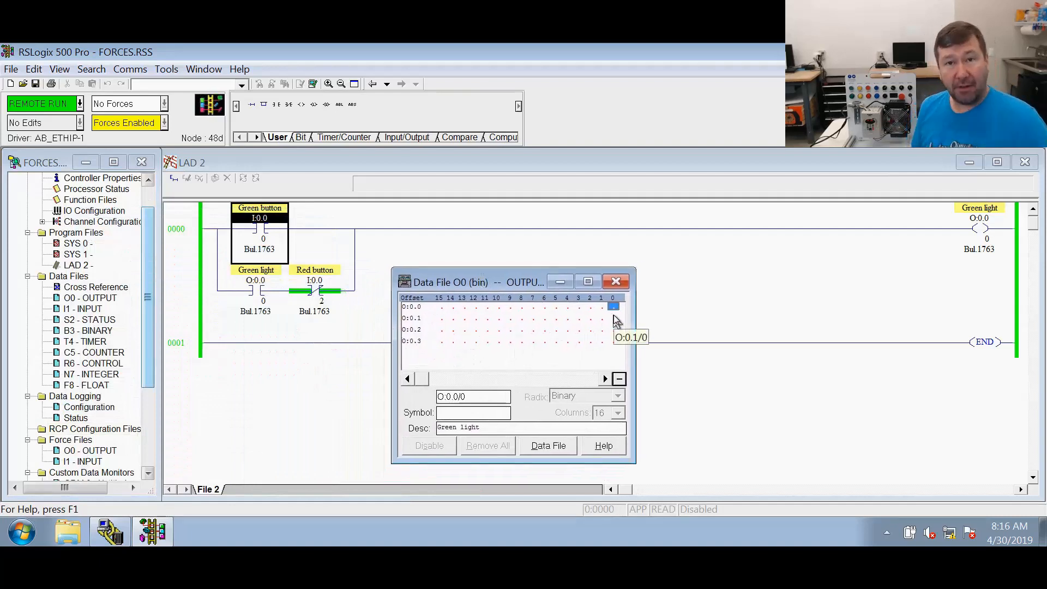
mouse_move(612, 318)
text(1)
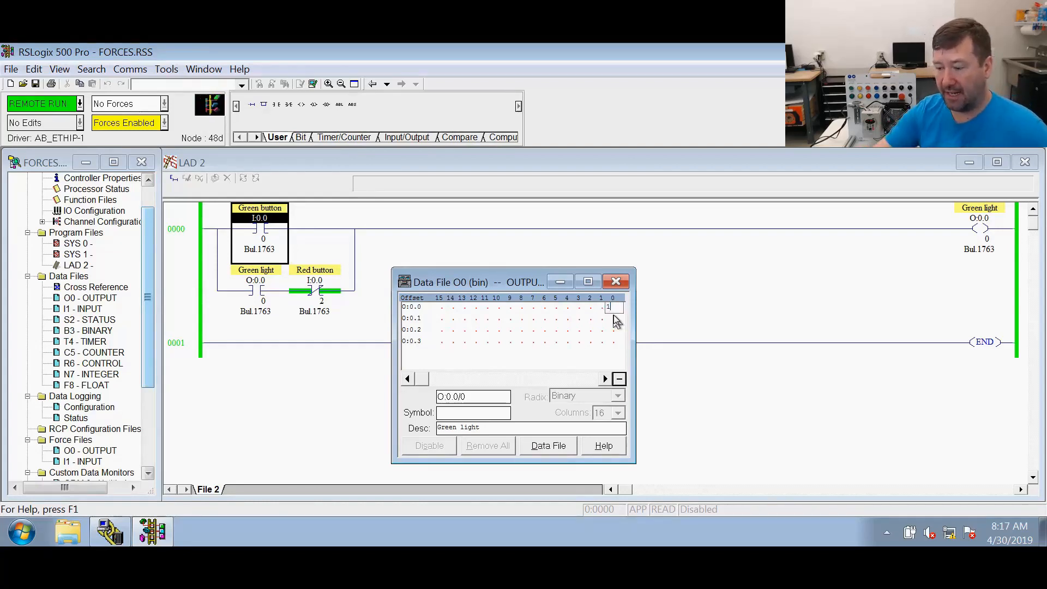
- Apply the force on Green light bit O:0.0/0 in the O0 force file
click(611, 305)
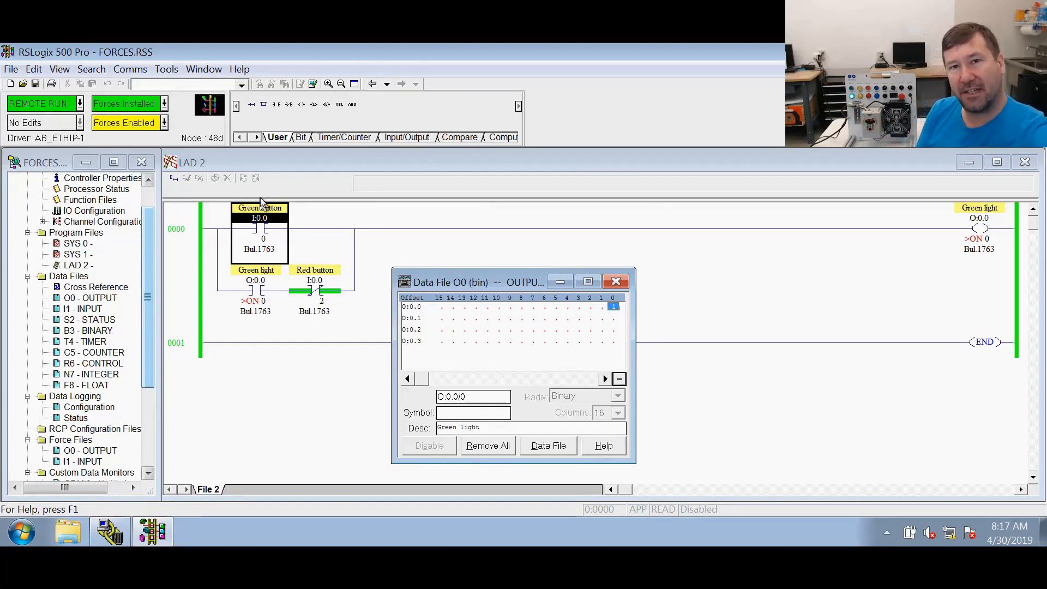
mouse_move(244, 230)
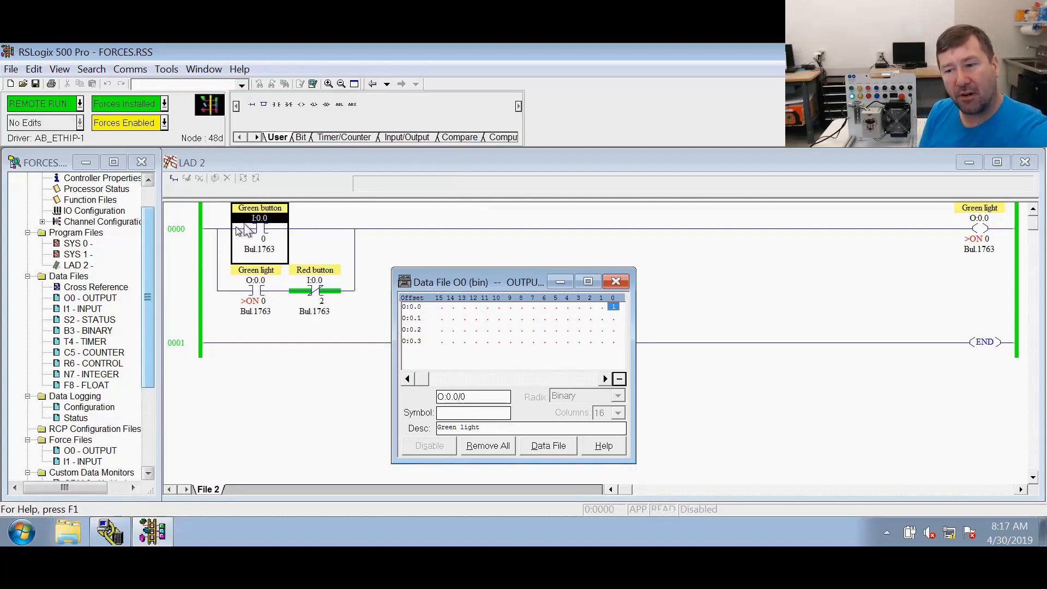
mouse_move(212, 249)
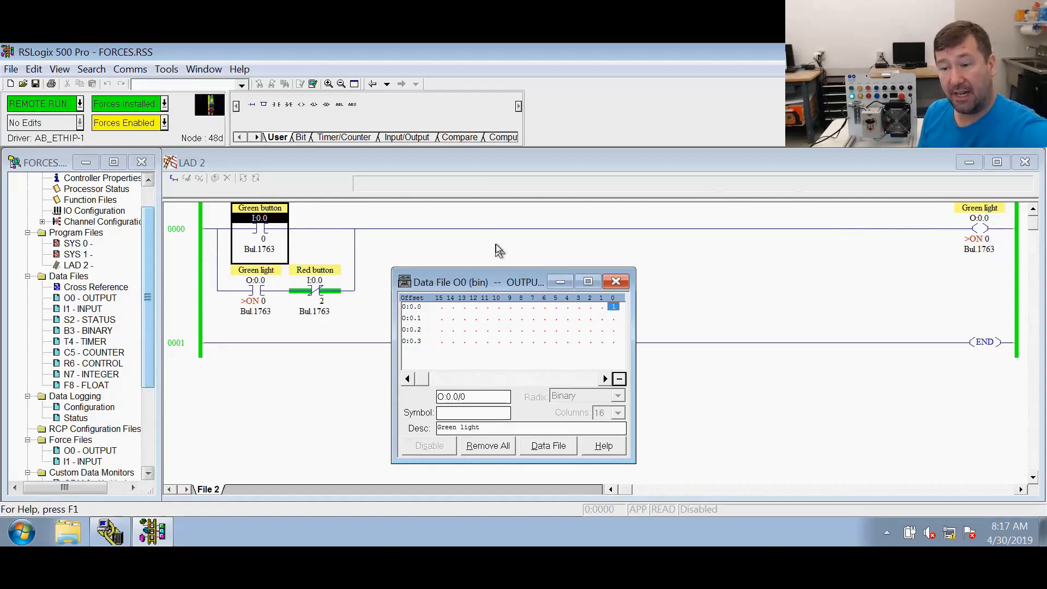
mouse_move(224, 287)
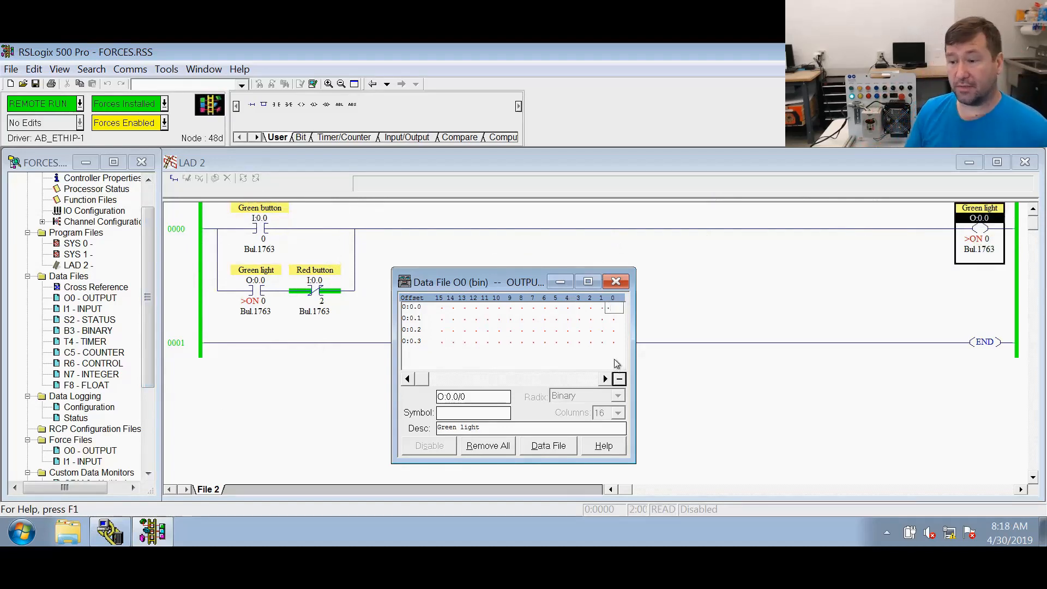
- Clear all forces with Remove All in the O0 force file window
click(487, 446)
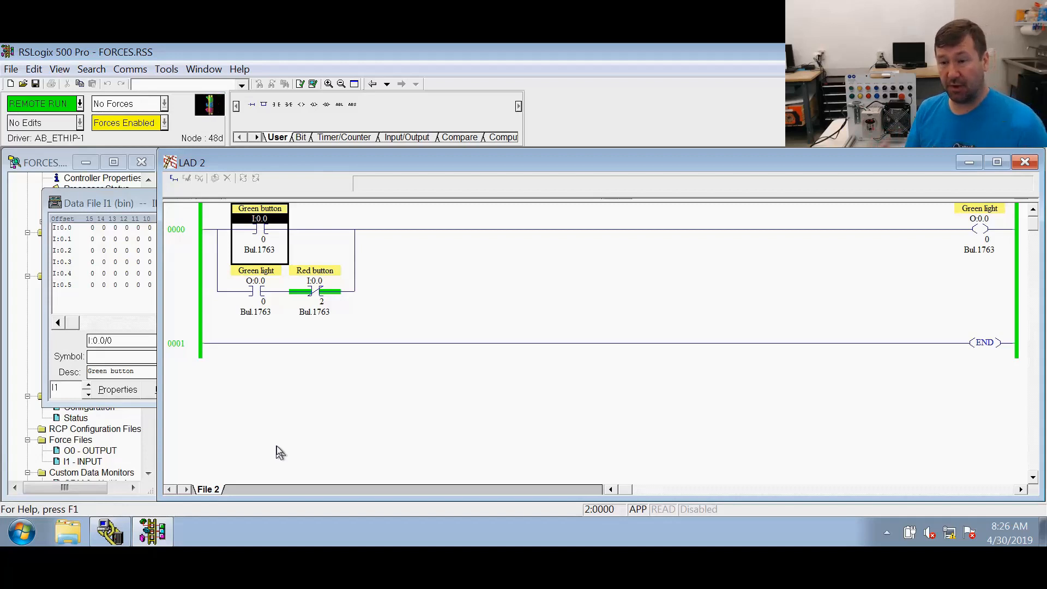
- Force the Green button XIC contact I:0/0 on via its context menu
right_click(259, 220)
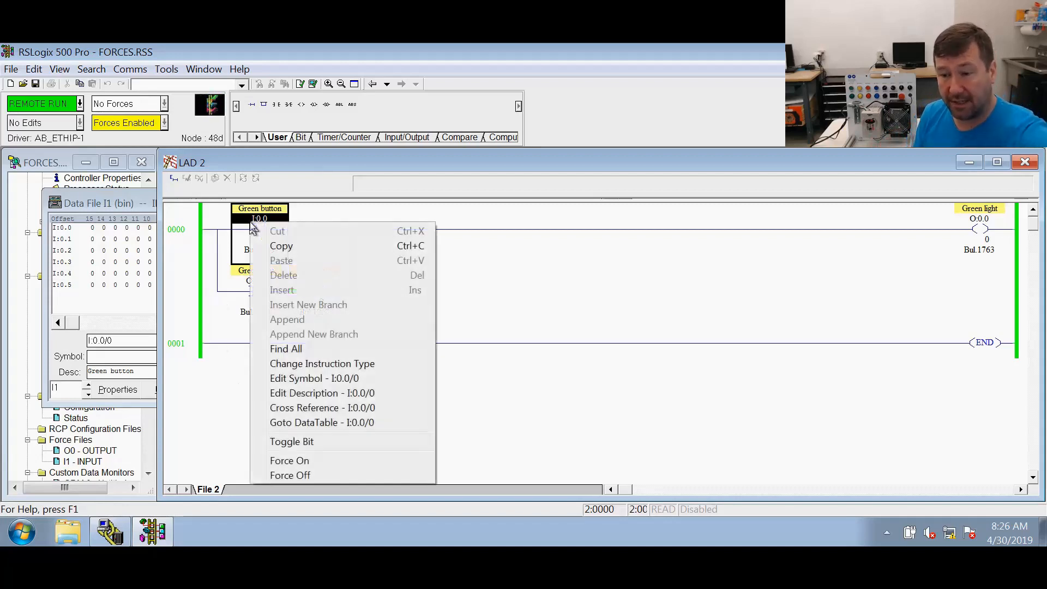
mouse_move(314, 378)
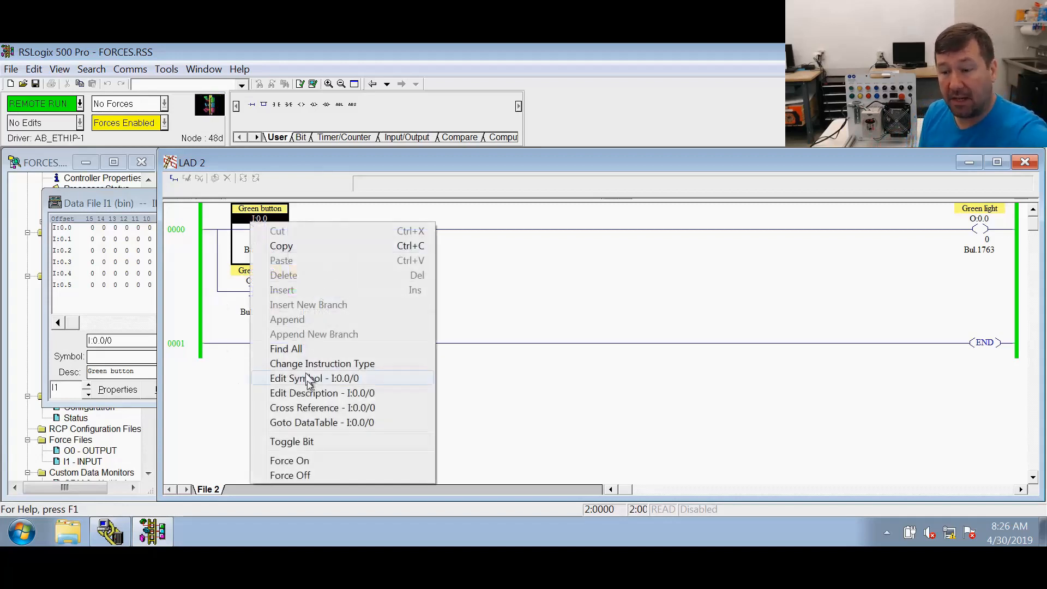
click(289, 460)
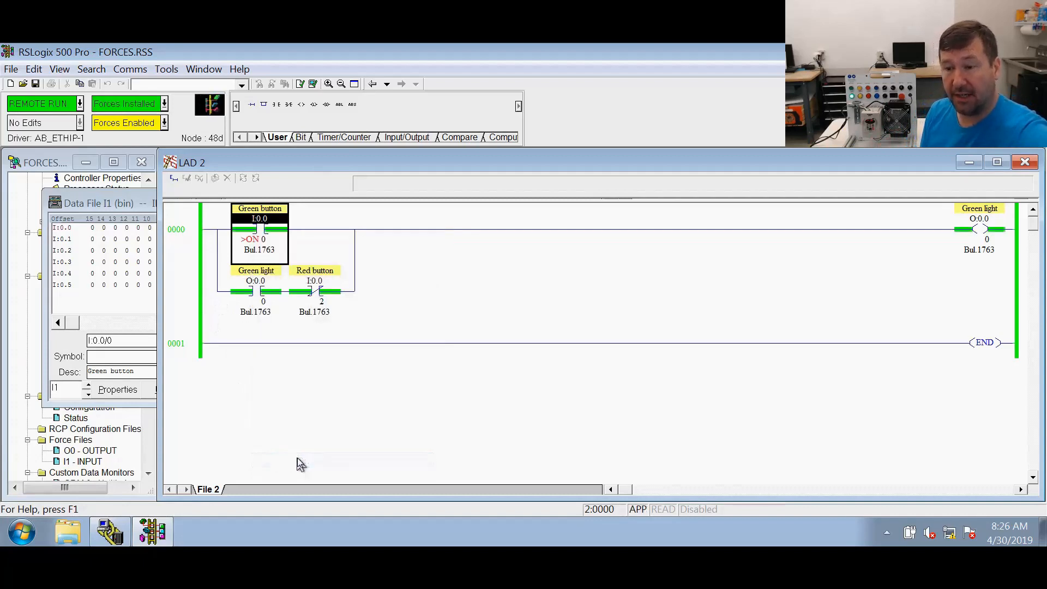
mouse_move(242, 308)
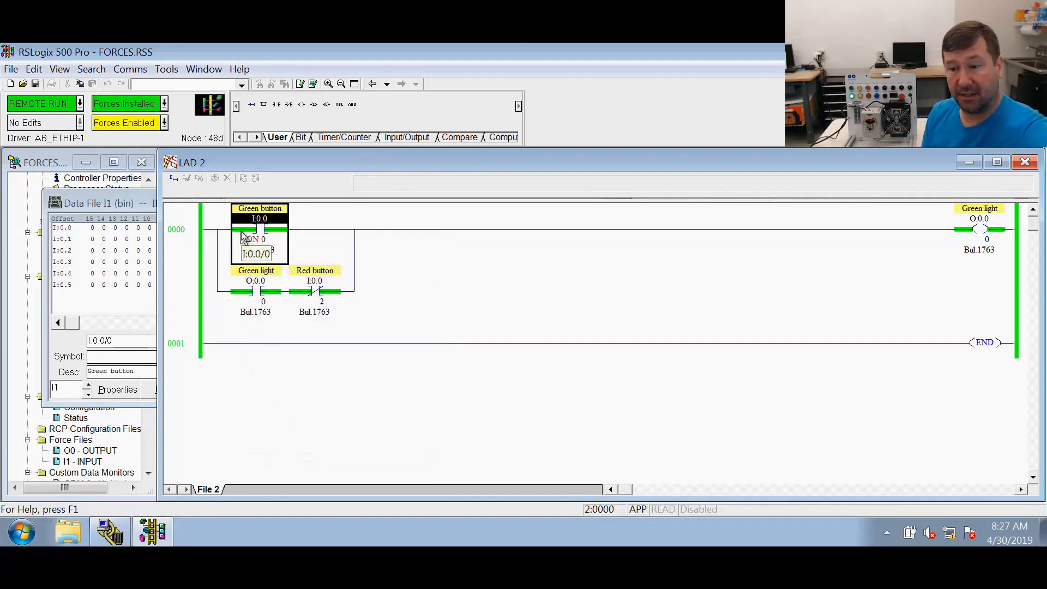
right_click(259, 230)
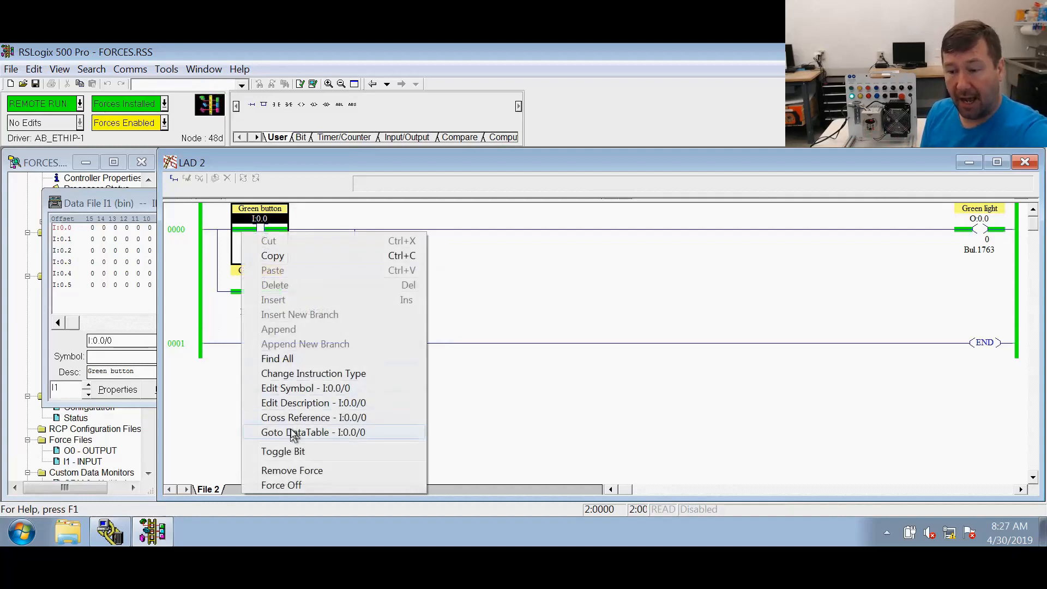
click(312, 431)
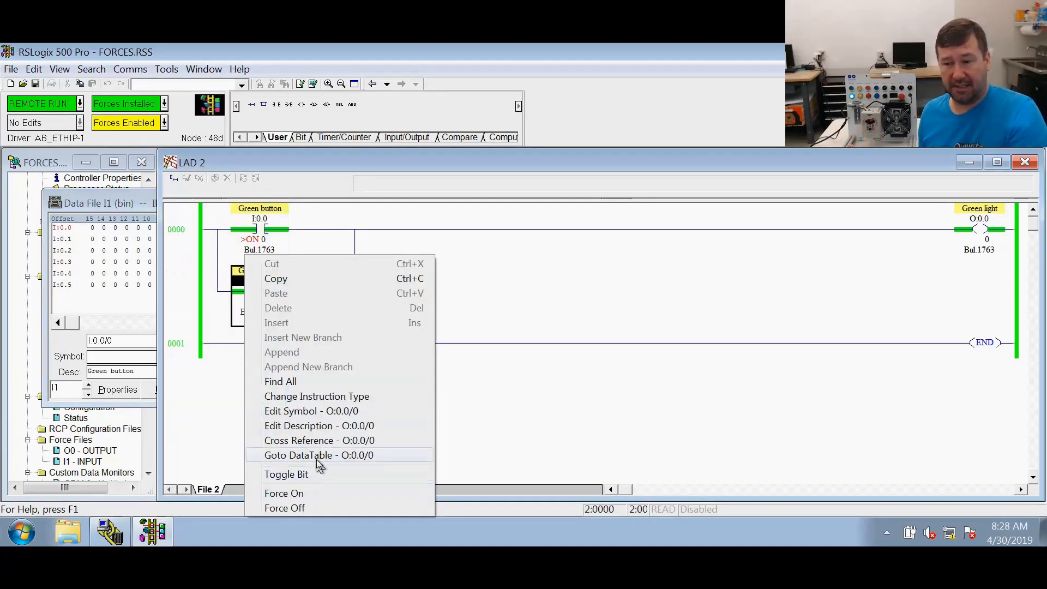
- View O:0/0 in the output data table, then remove the Green button force
click(318, 454)
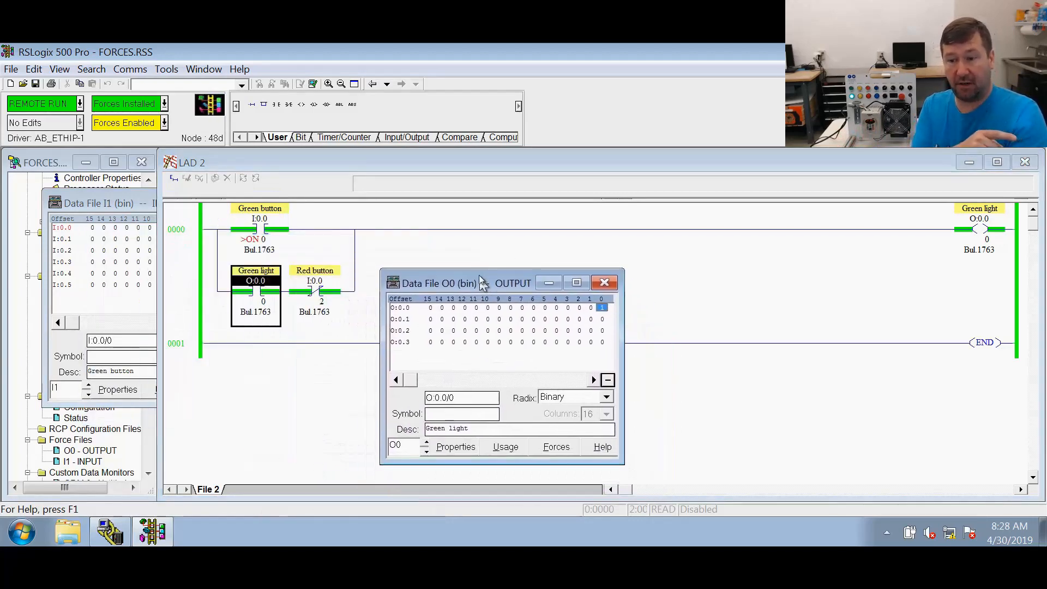
click(604, 282)
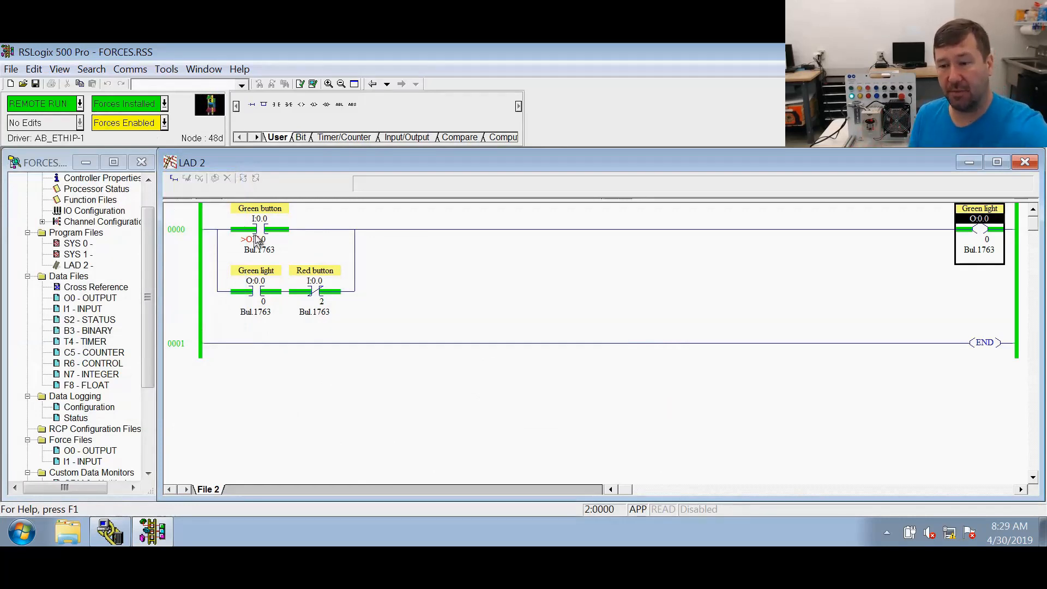
right_click(259, 229)
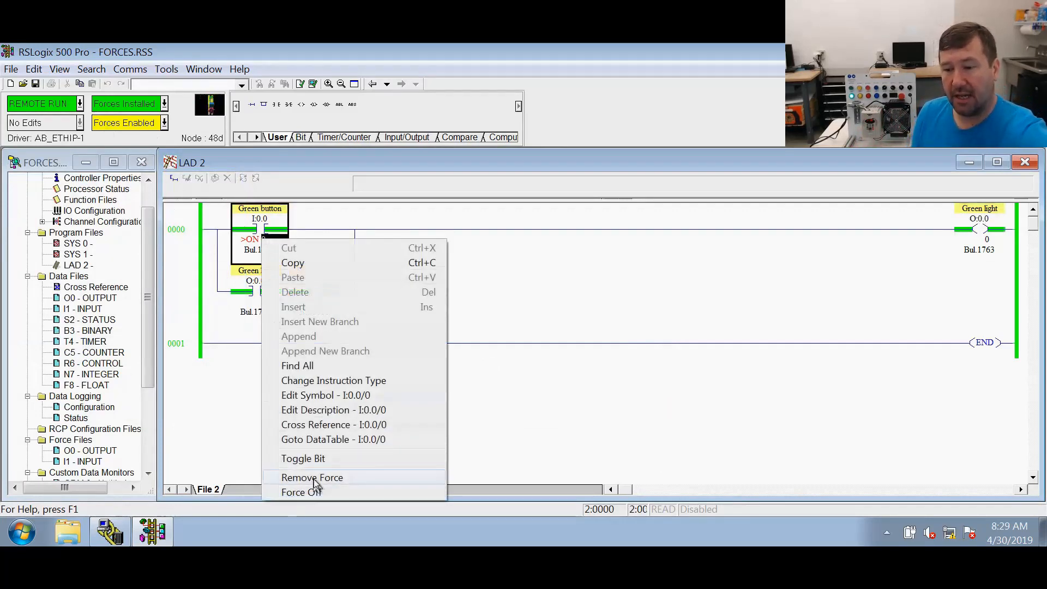
click(312, 476)
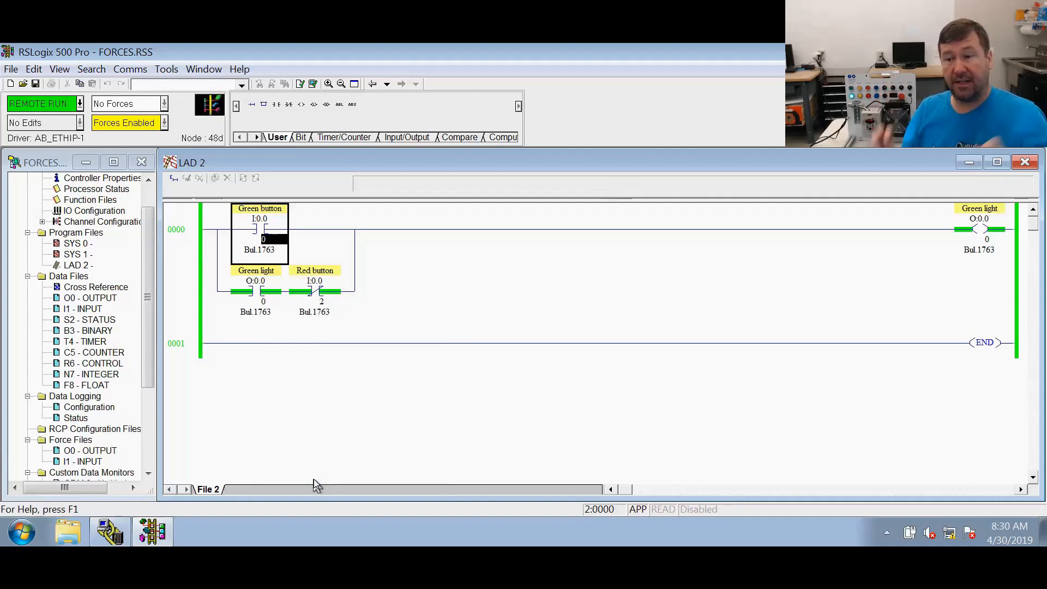
mouse_move(307, 283)
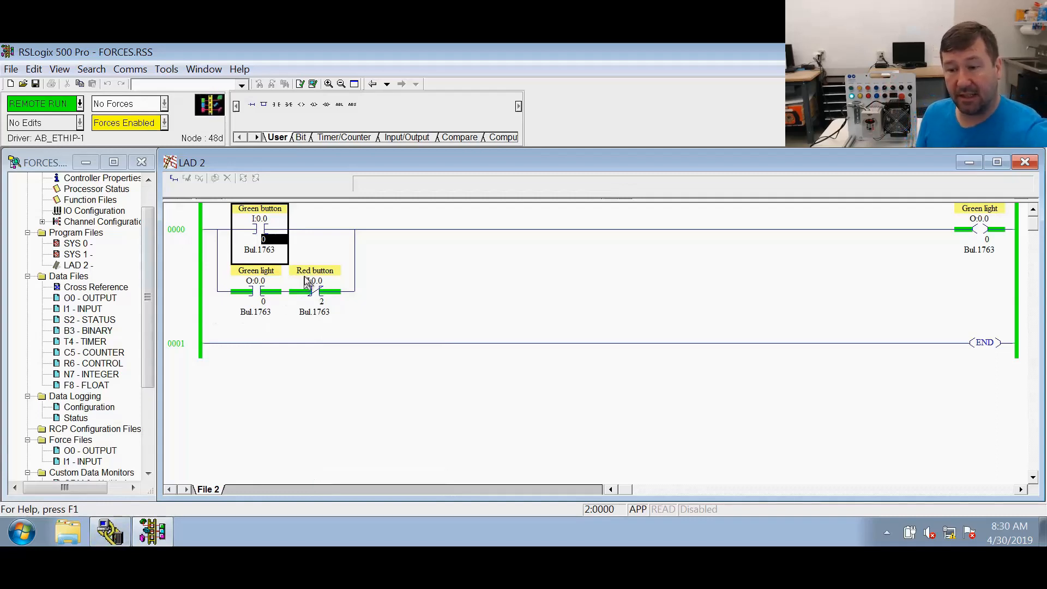
- Check Green light O:0/0 and Red button I:0/2 in their data tables
right_click(255, 280)
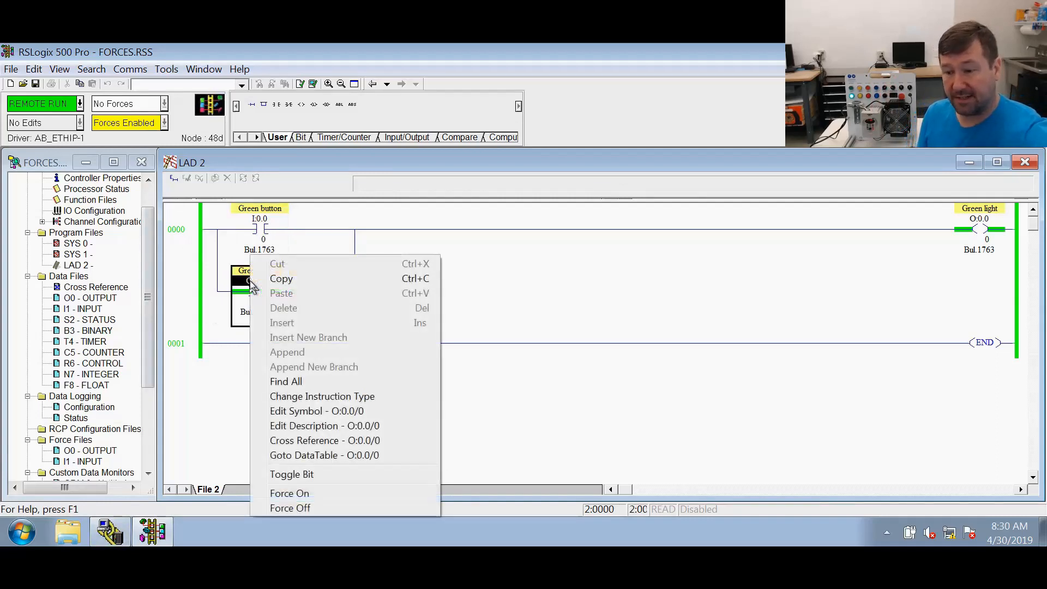
click(324, 455)
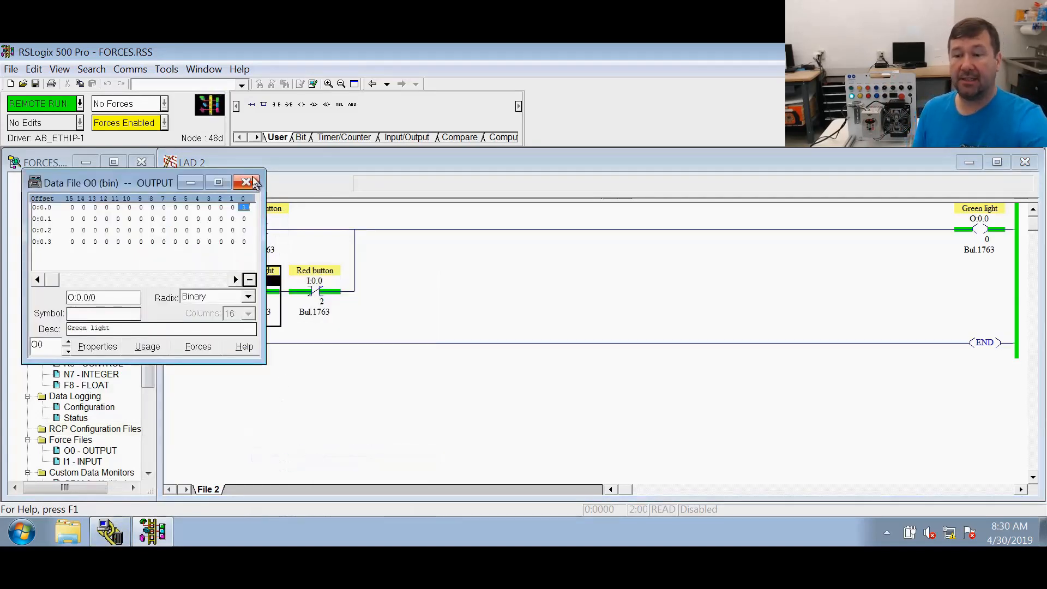
right_click(321, 291)
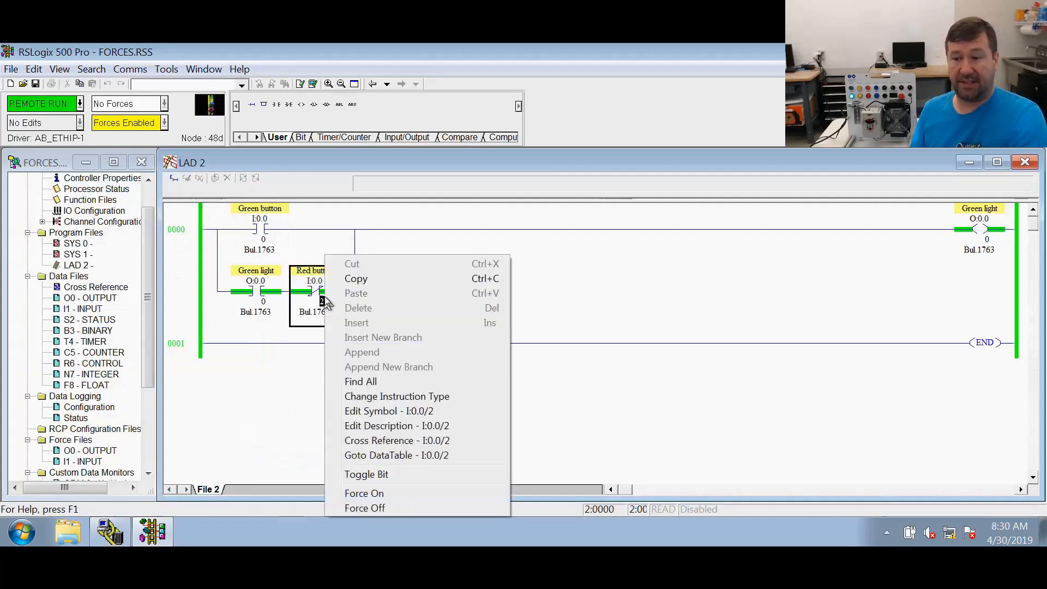
click(395, 455)
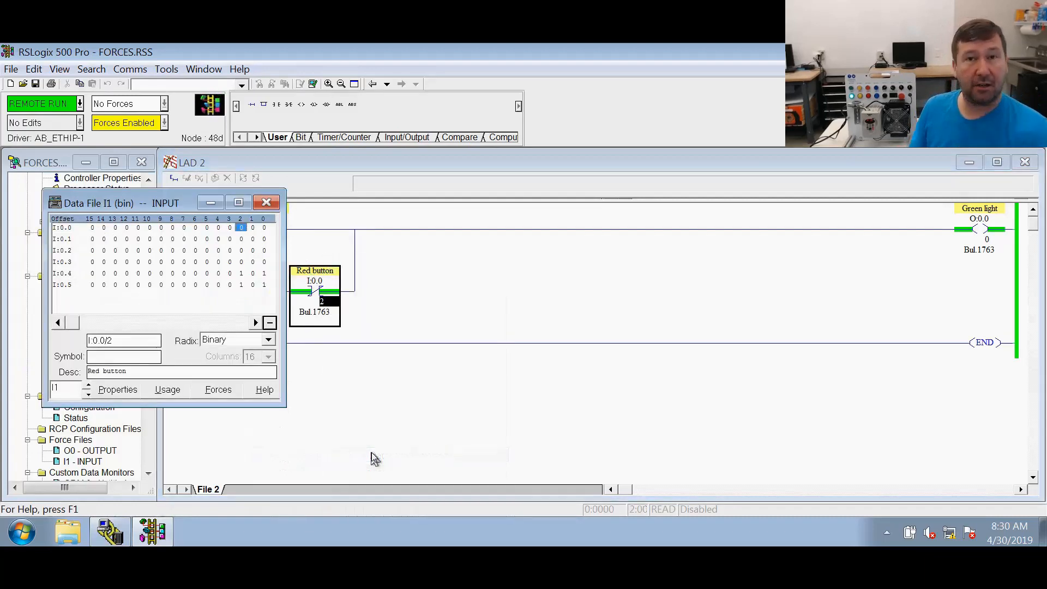
mouse_move(277, 280)
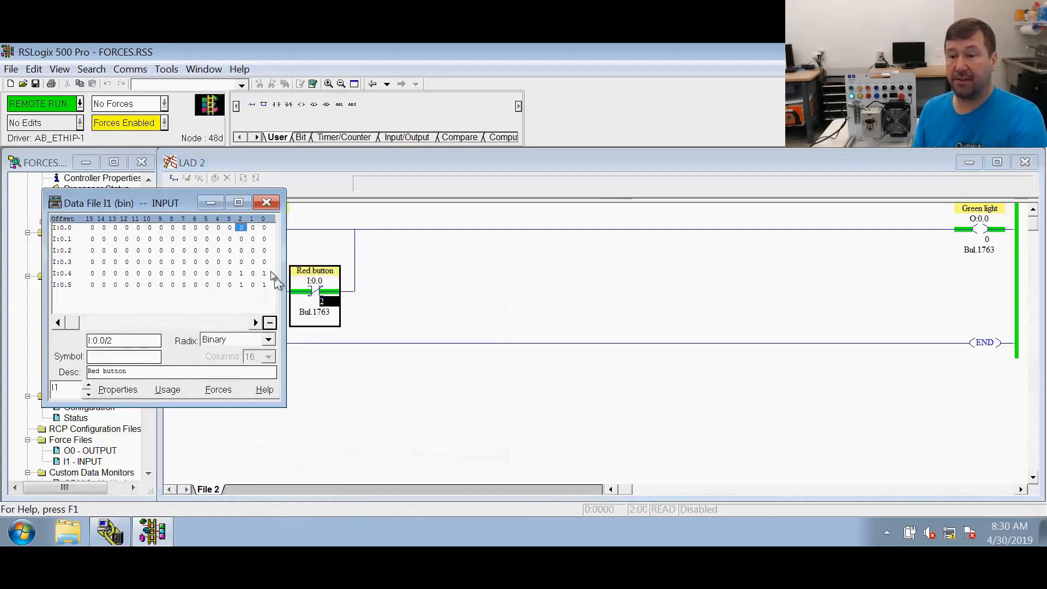
click(265, 202)
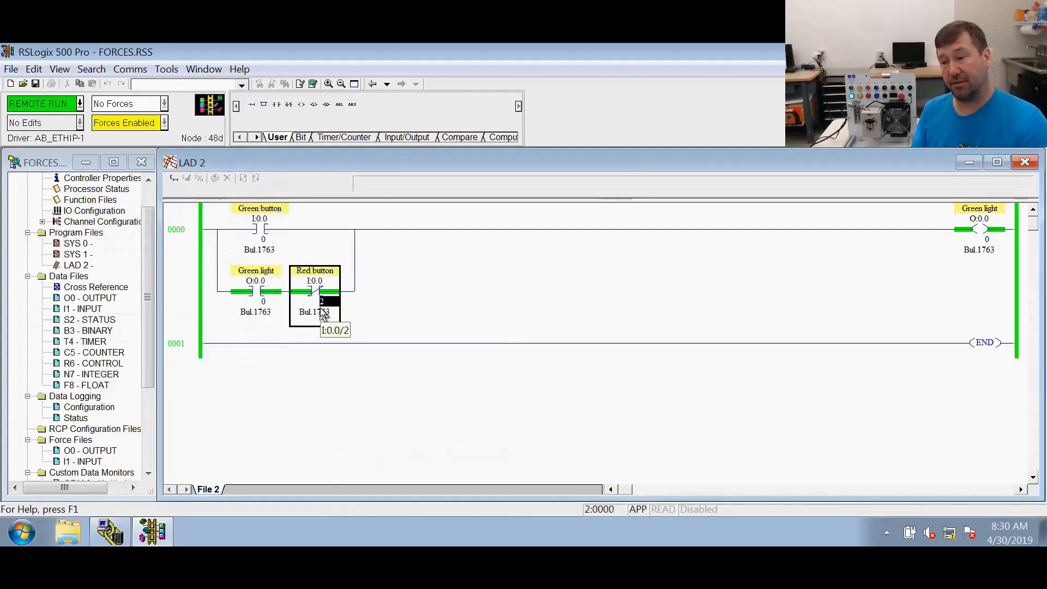
mouse_move(727, 147)
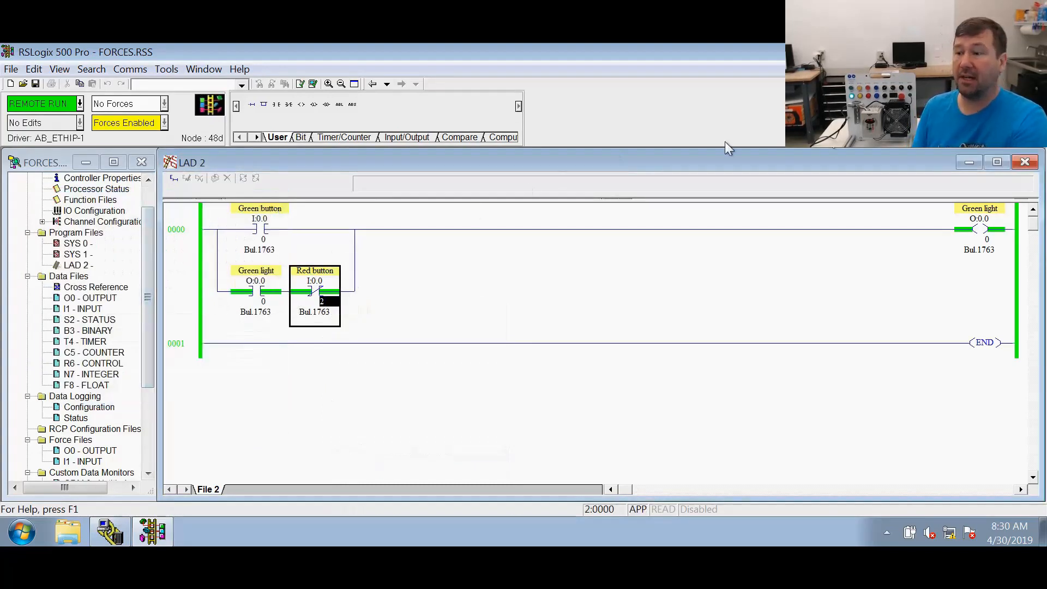
mouse_move(981, 229)
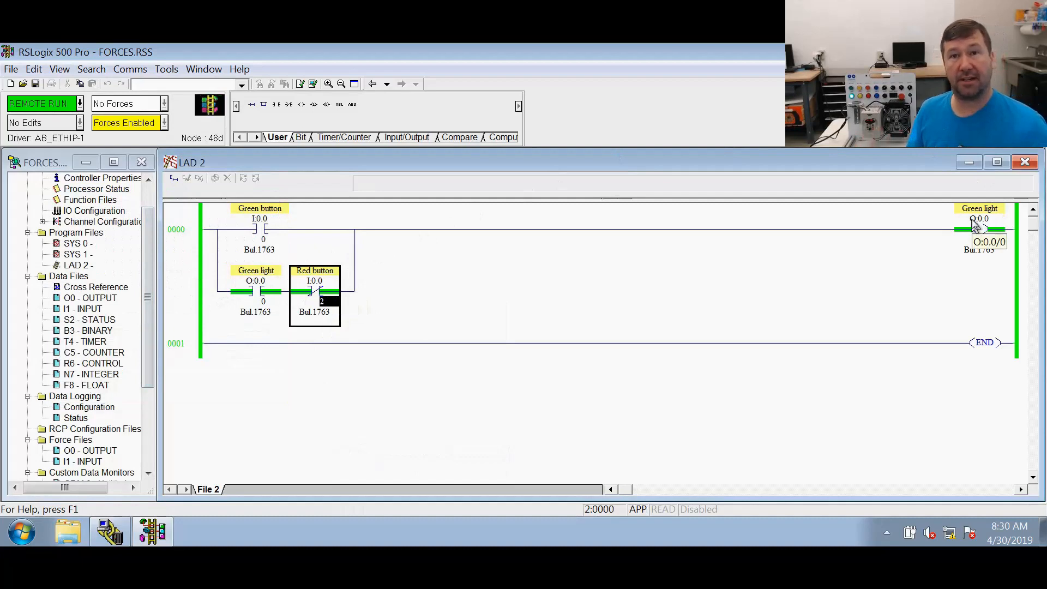
mouse_move(979, 229)
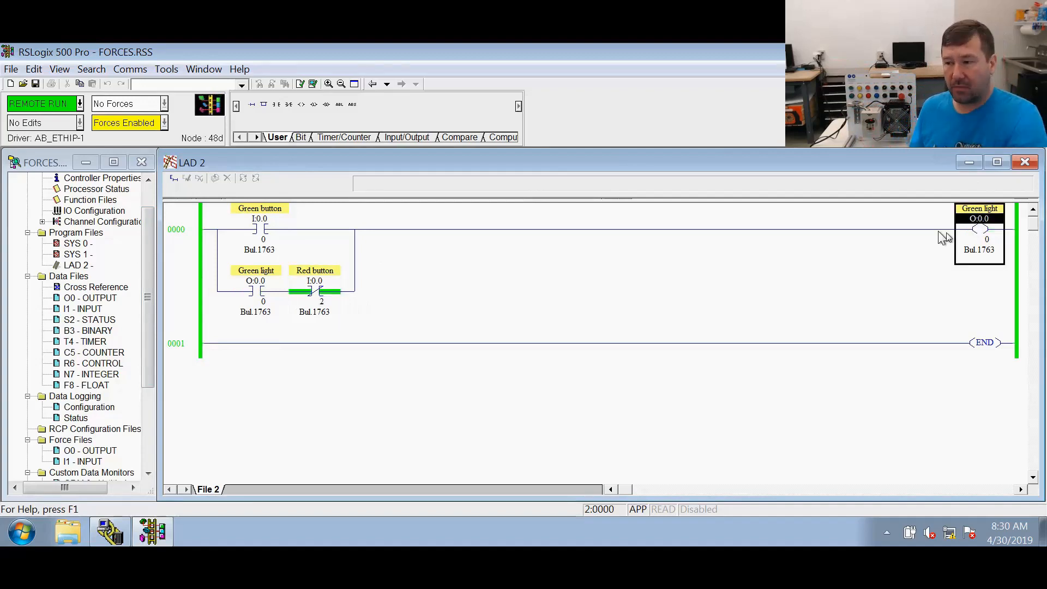
- Force the Green light OTE coil O:0/0 on from its context menu
right_click(979, 220)
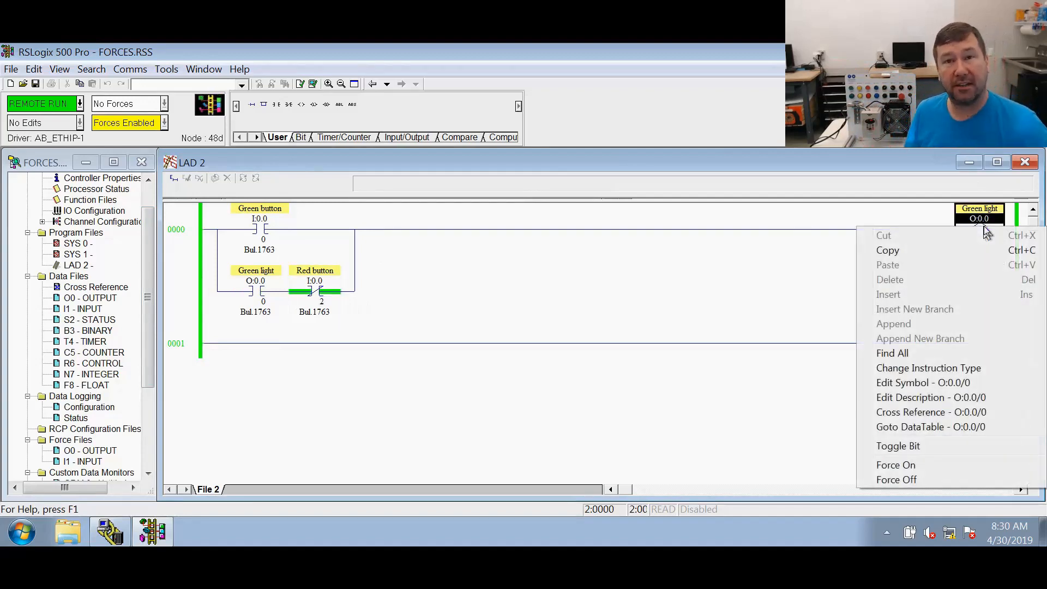
mouse_move(930, 427)
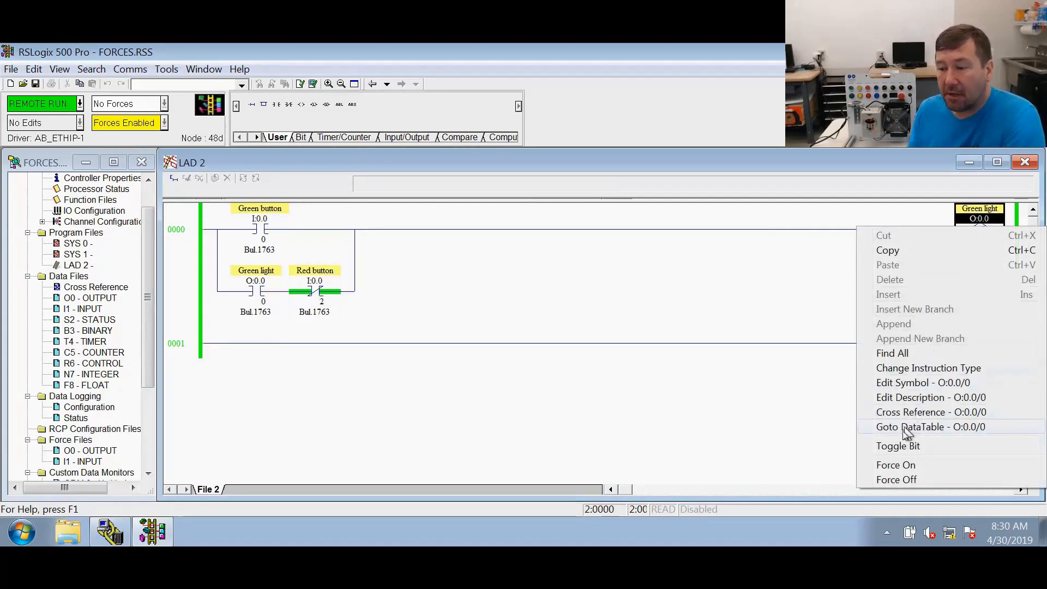
click(895, 465)
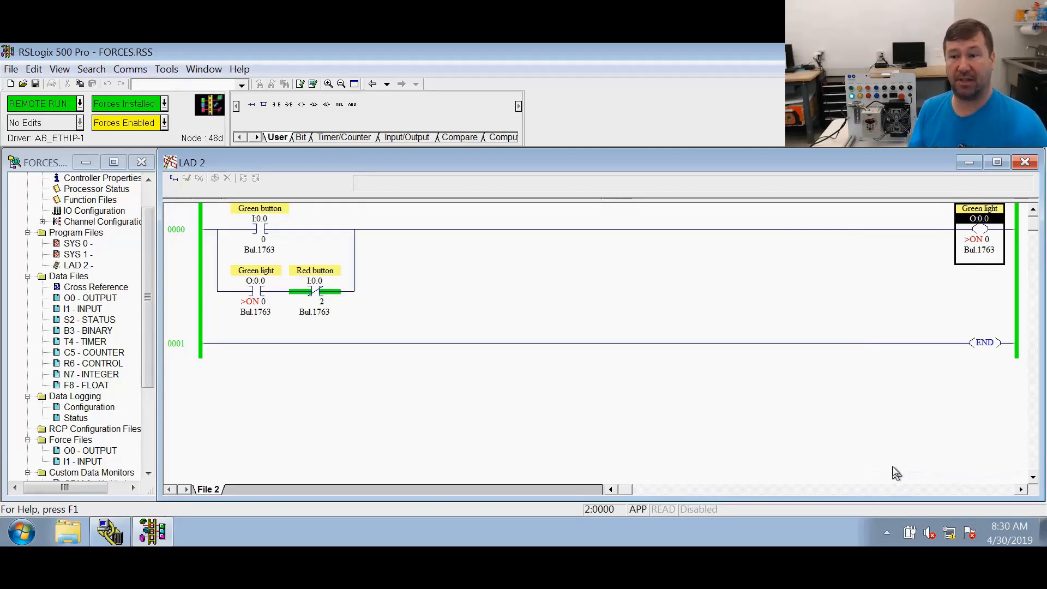
mouse_move(463, 411)
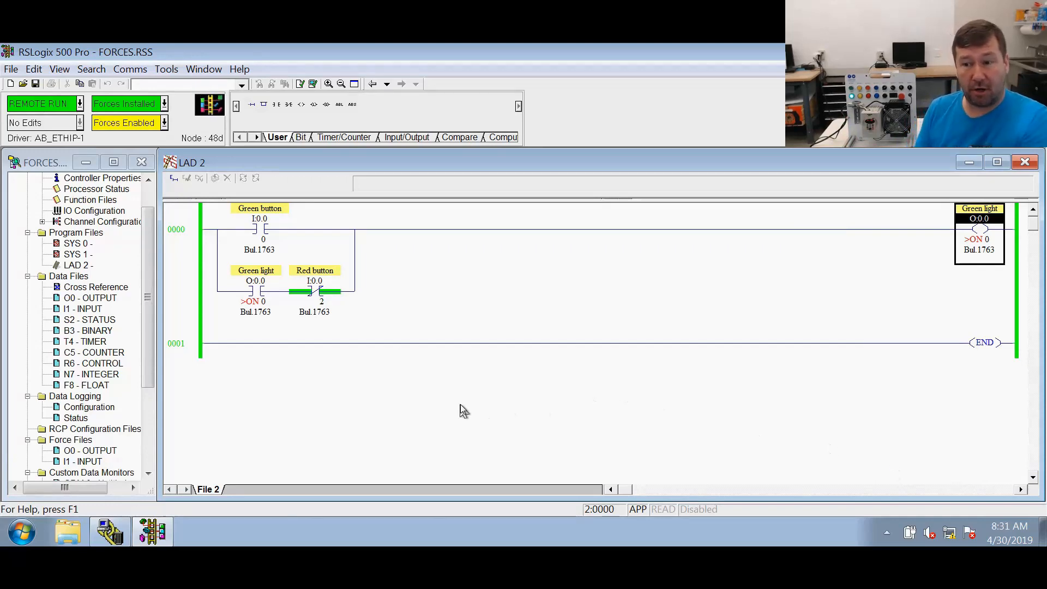
- Open the Green button's input data table, then close it
right_click(259, 229)
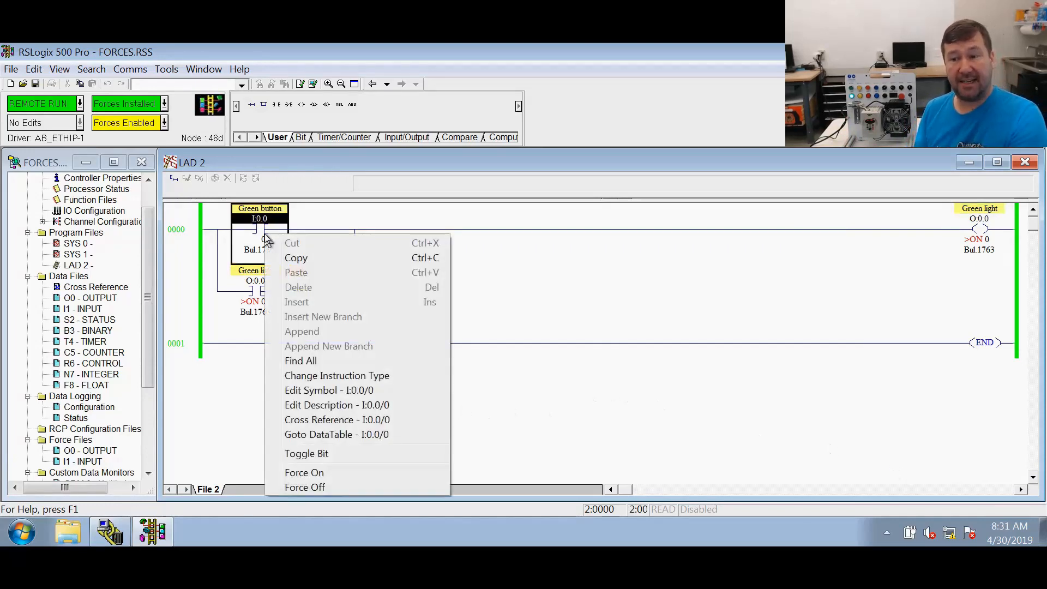
mouse_move(278, 264)
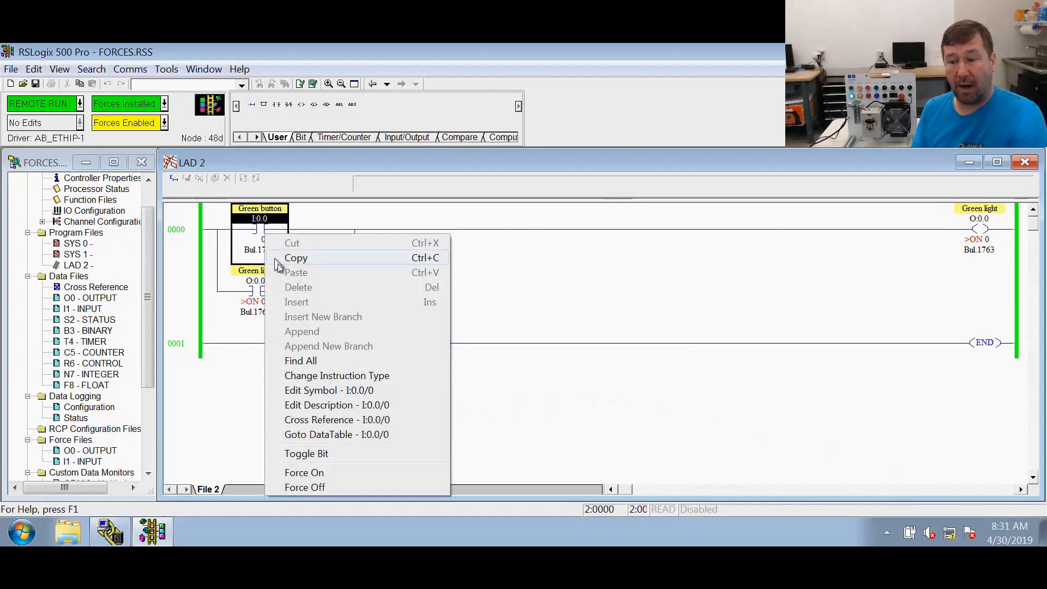
click(336, 433)
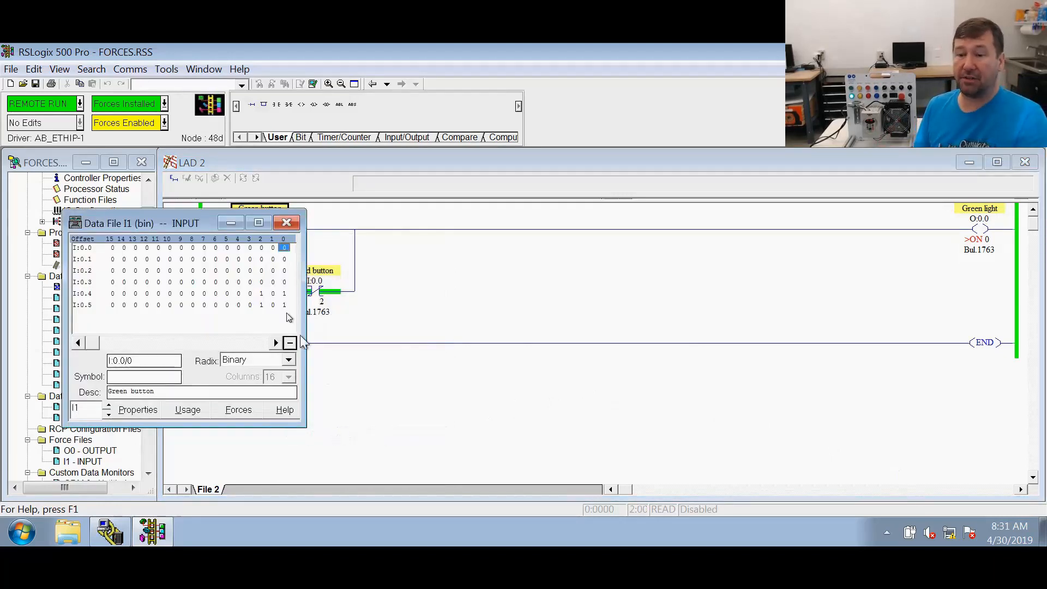
click(285, 222)
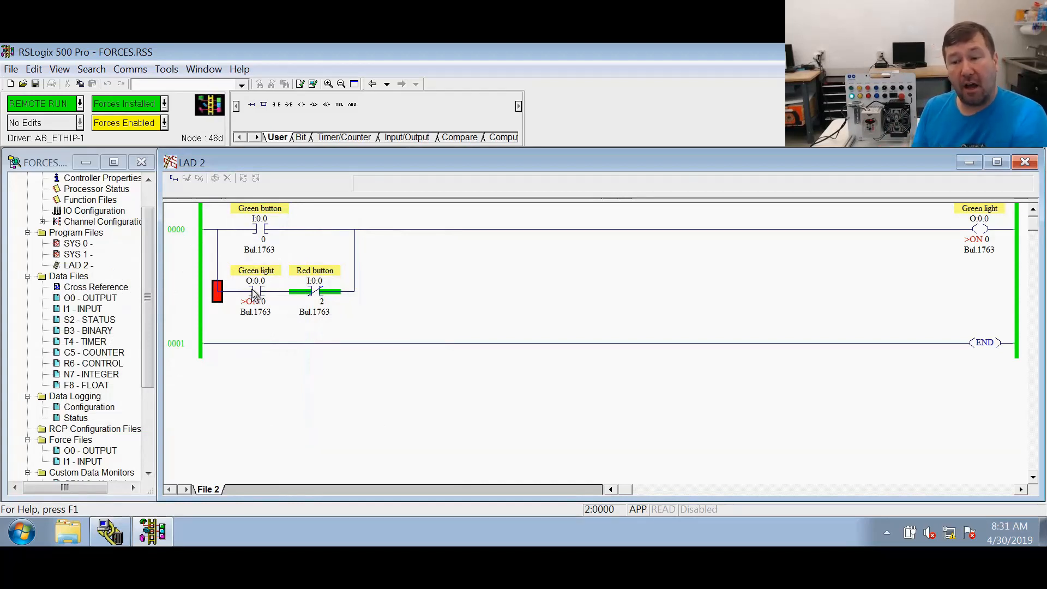
- Open the Green light output data table and display forces on bit O:0.0/0
right_click(255, 291)
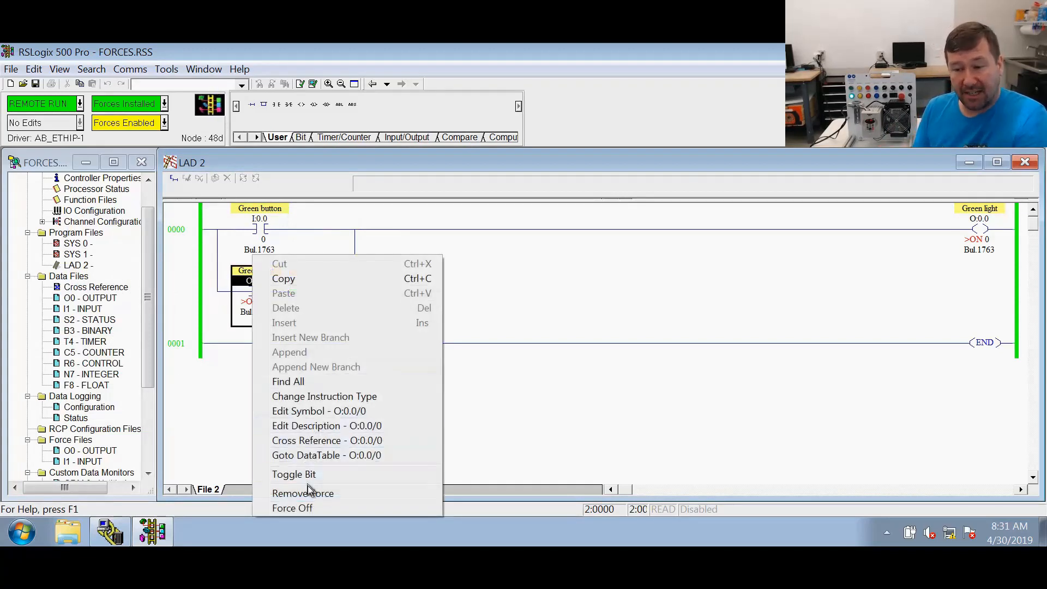
click(326, 454)
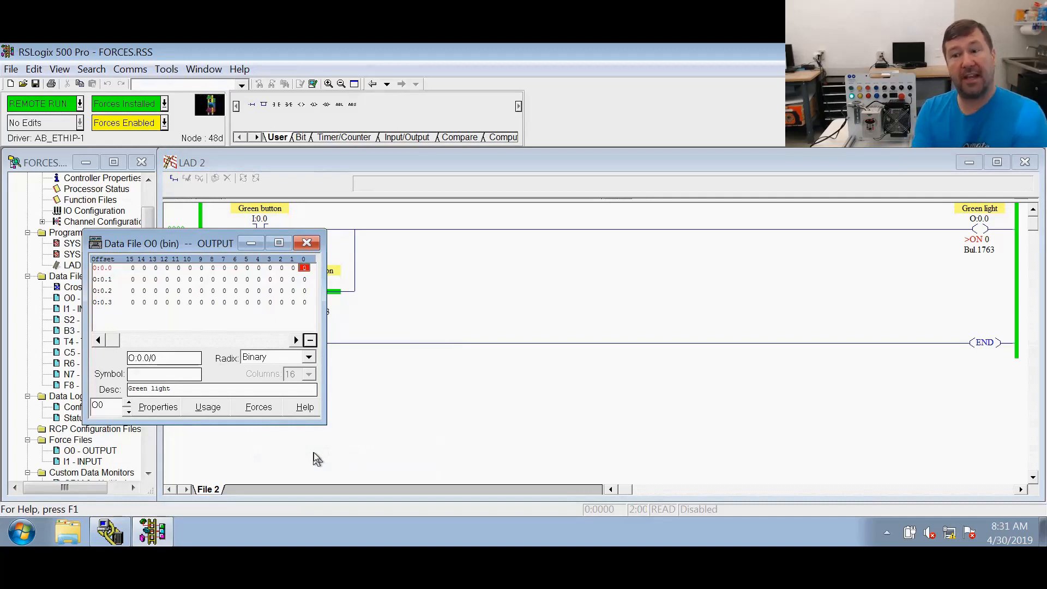
mouse_move(304, 267)
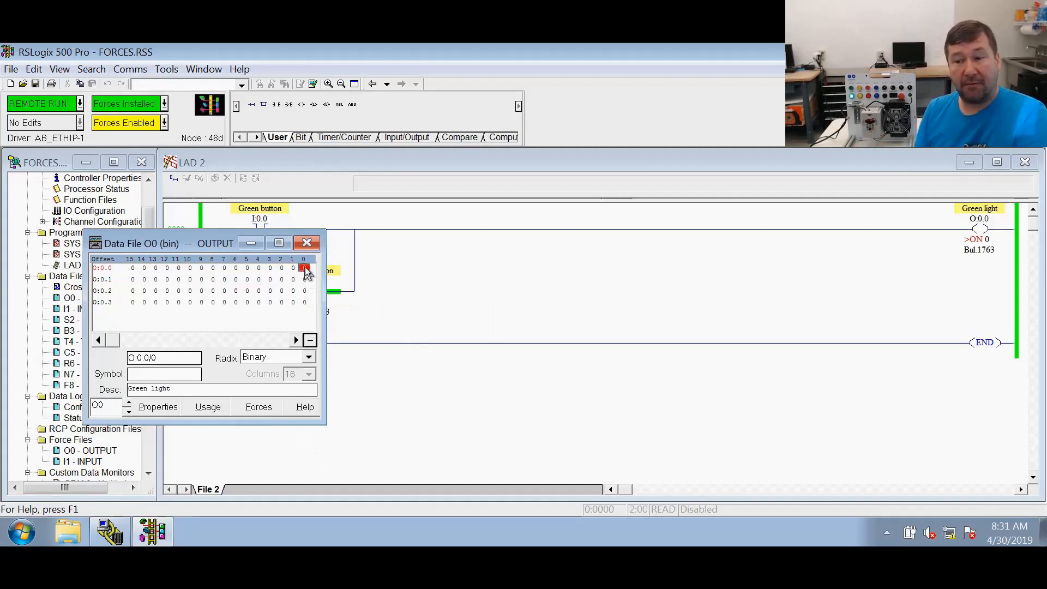
right_click(304, 268)
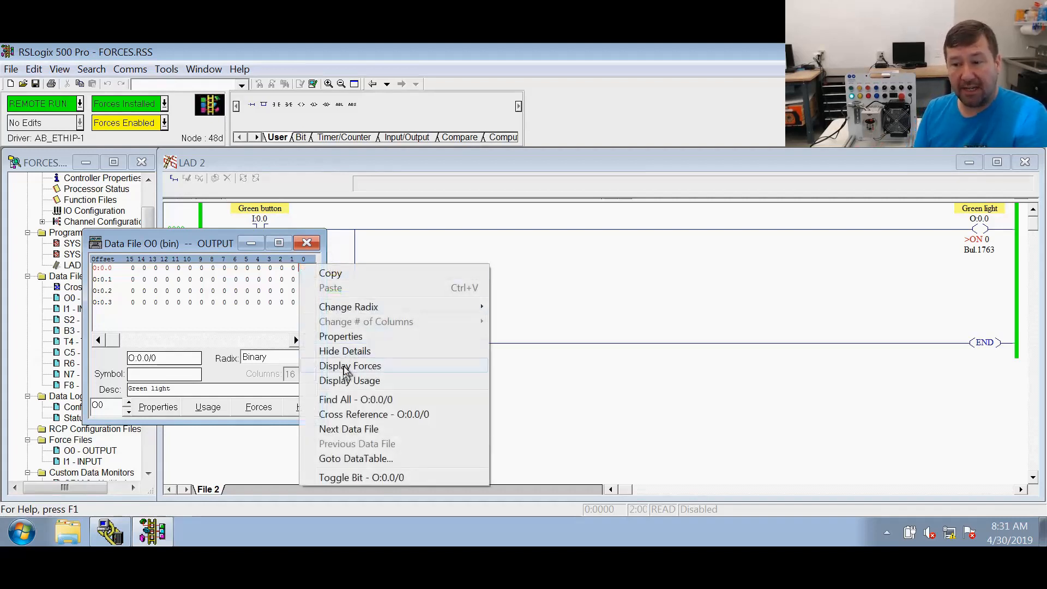
click(349, 366)
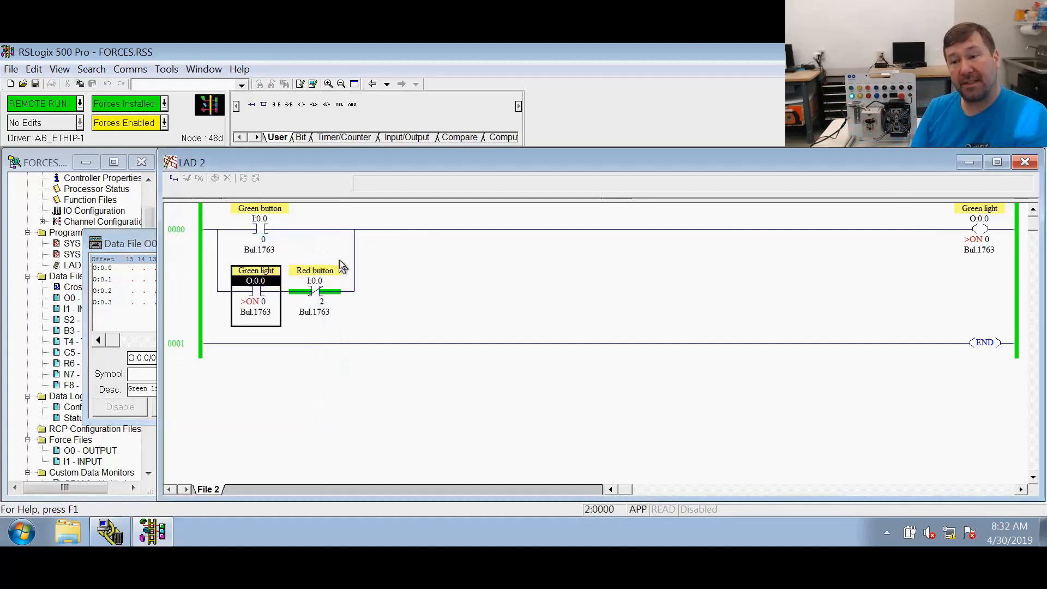
click(256, 300)
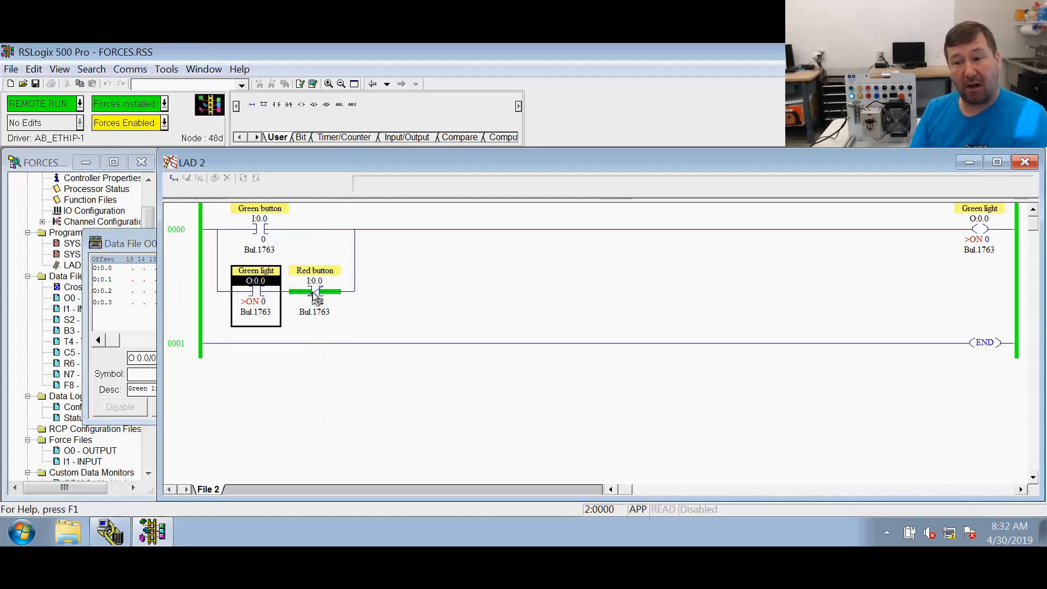
click(314, 294)
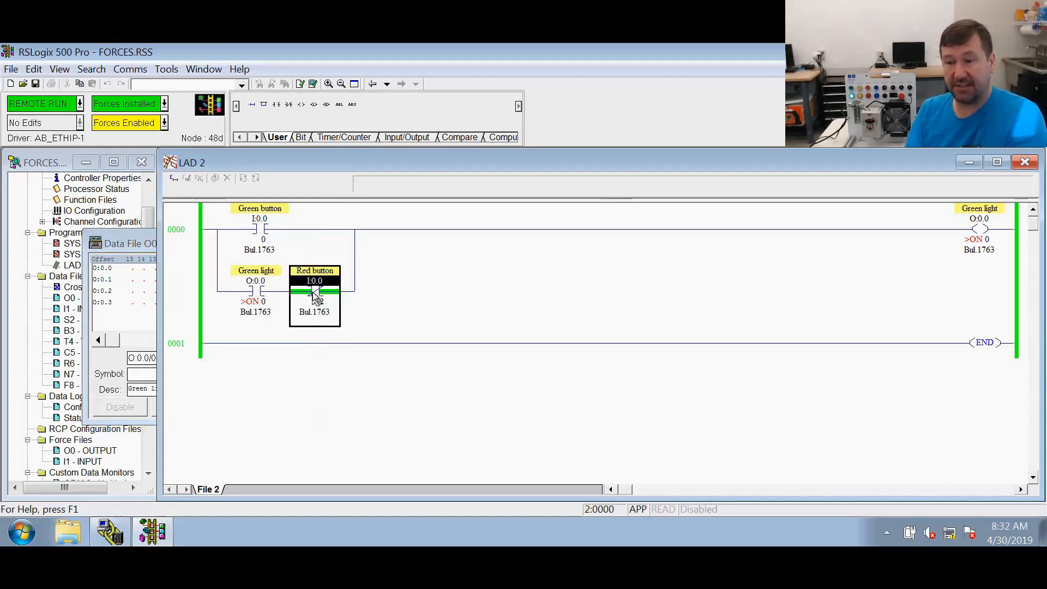
right_click(315, 294)
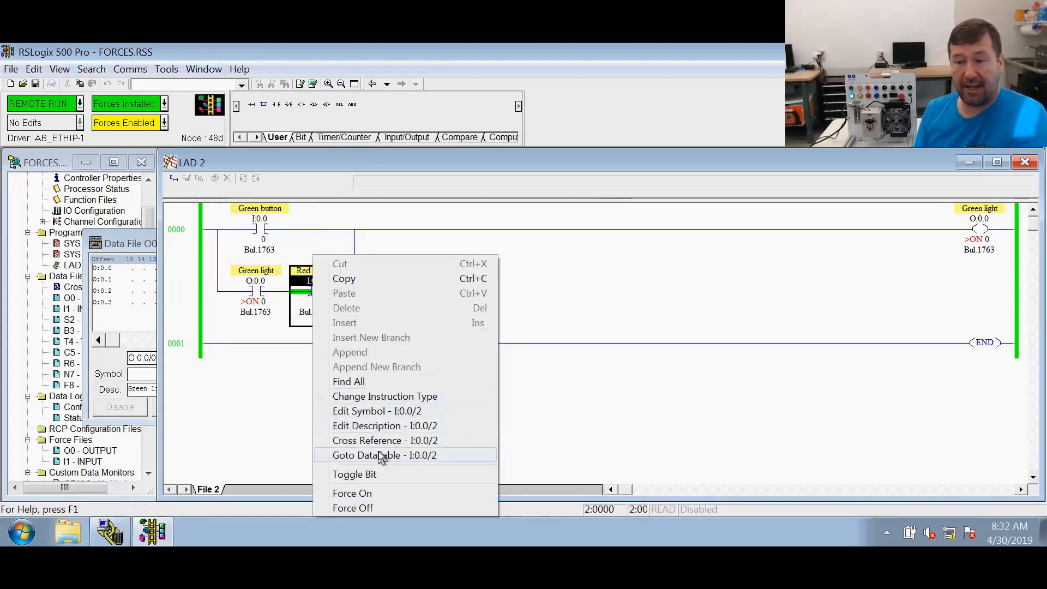
click(384, 455)
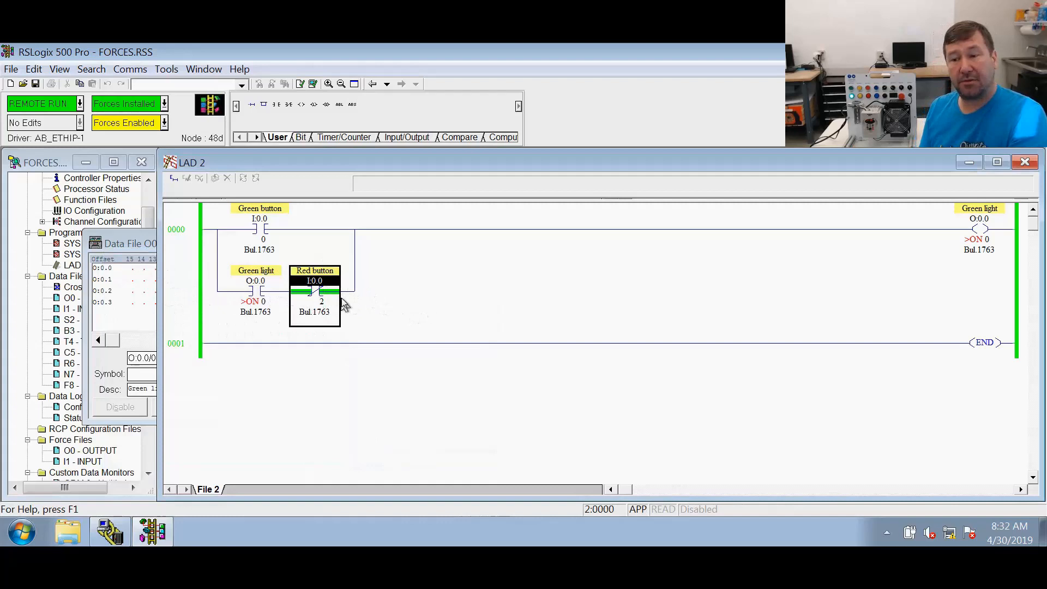
mouse_move(506, 287)
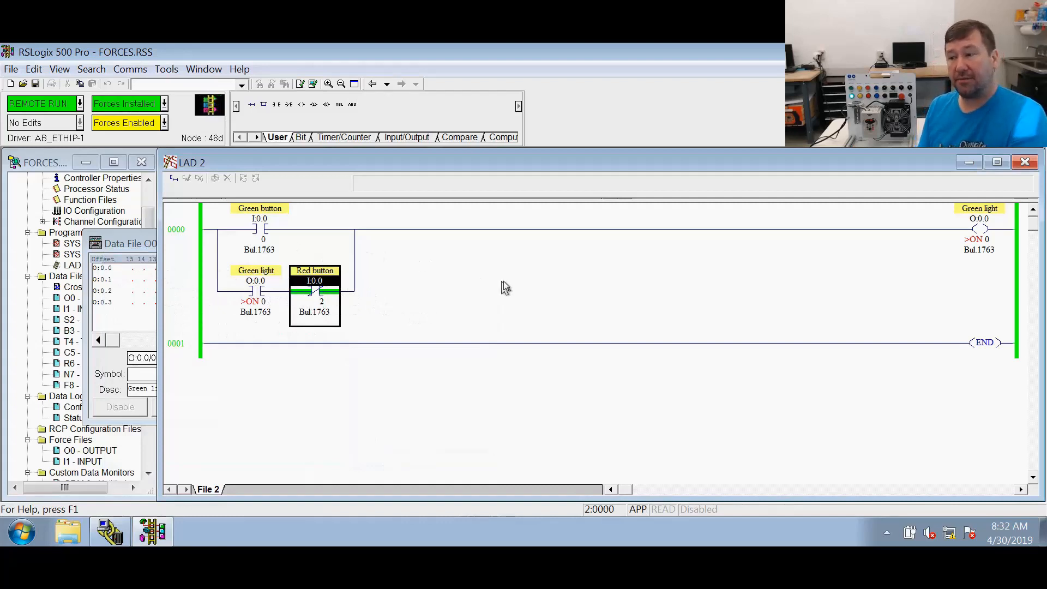
mouse_move(975, 239)
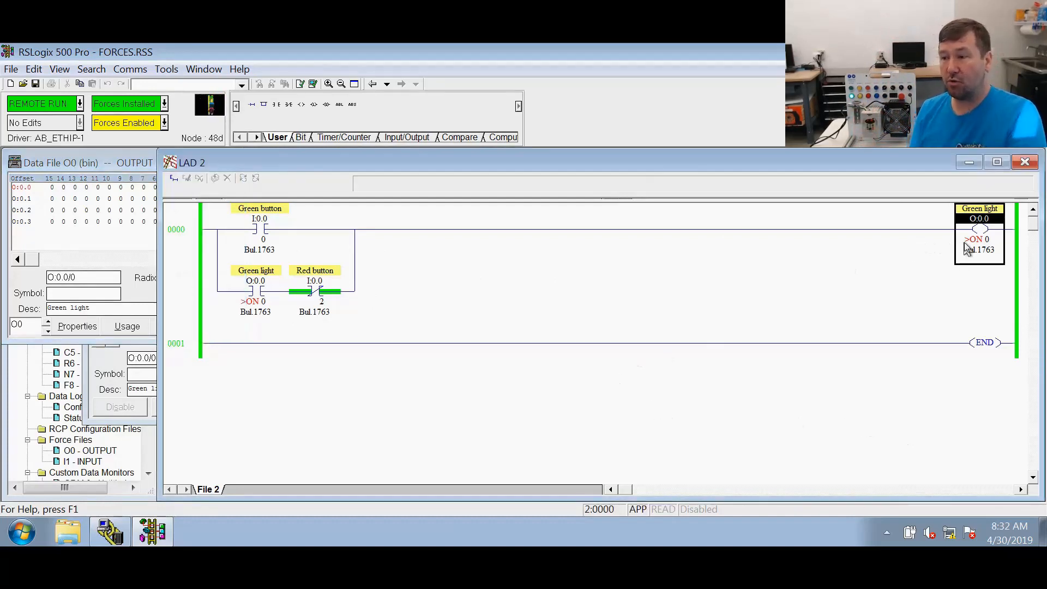
- Remove the force from the Green light output coil O:0/0
right_click(979, 239)
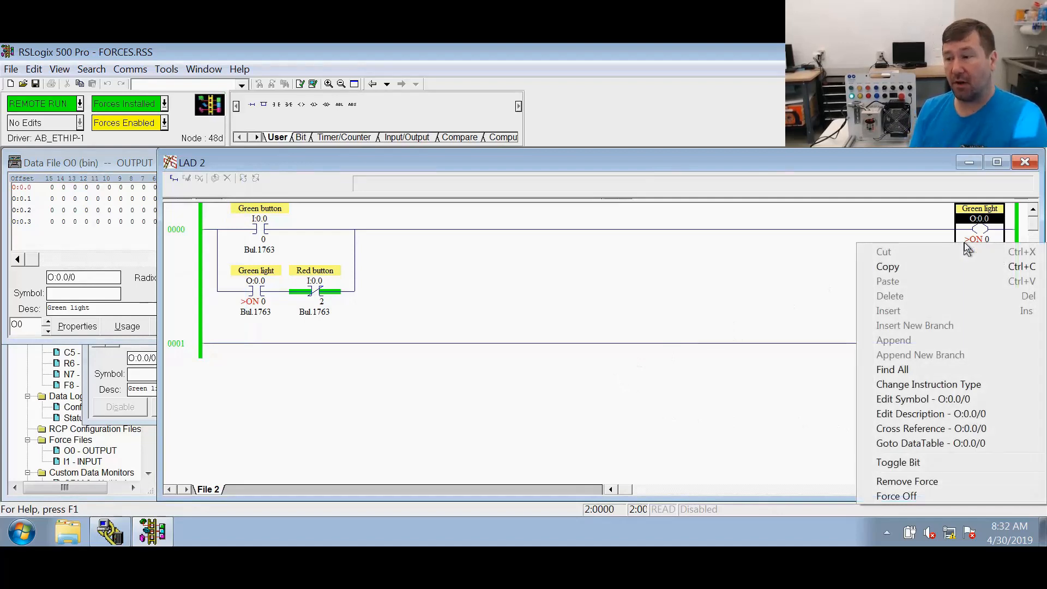
mouse_move(907, 481)
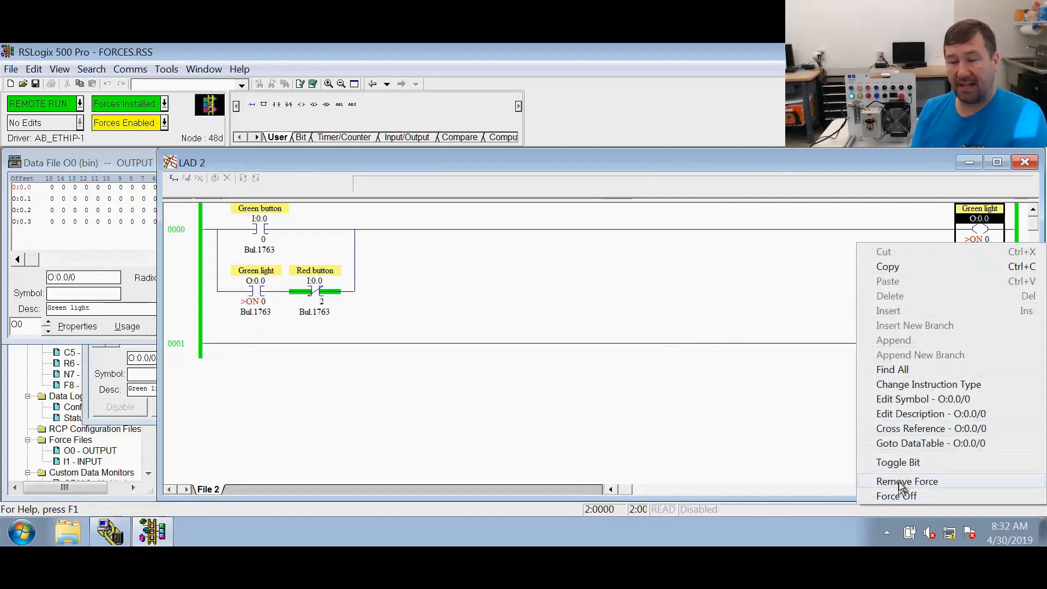
click(907, 481)
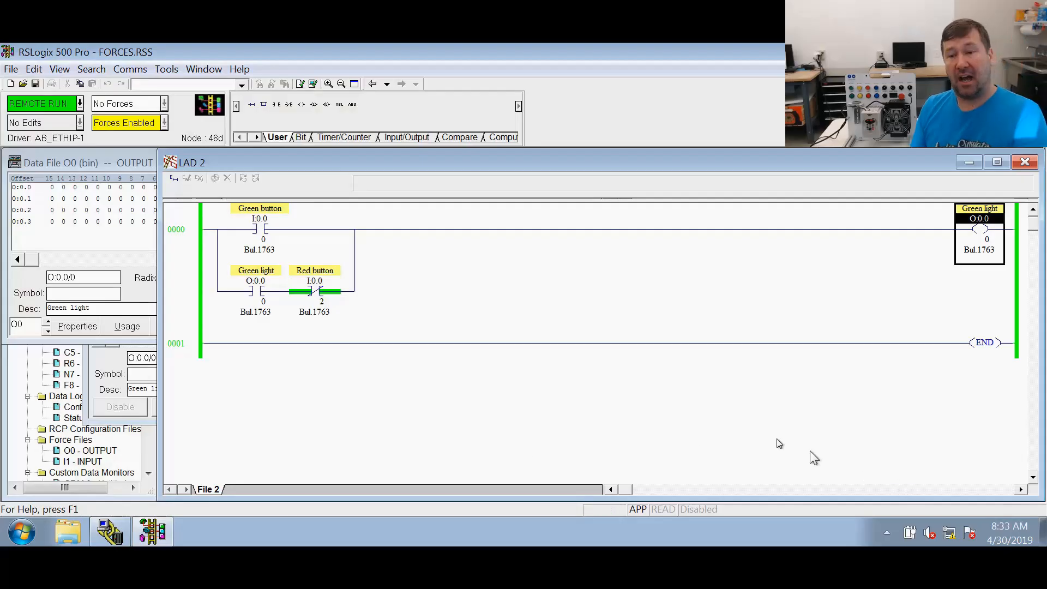
- Force the Green light output coil on and the Red button input I:0.0/2 off
right_click(979, 229)
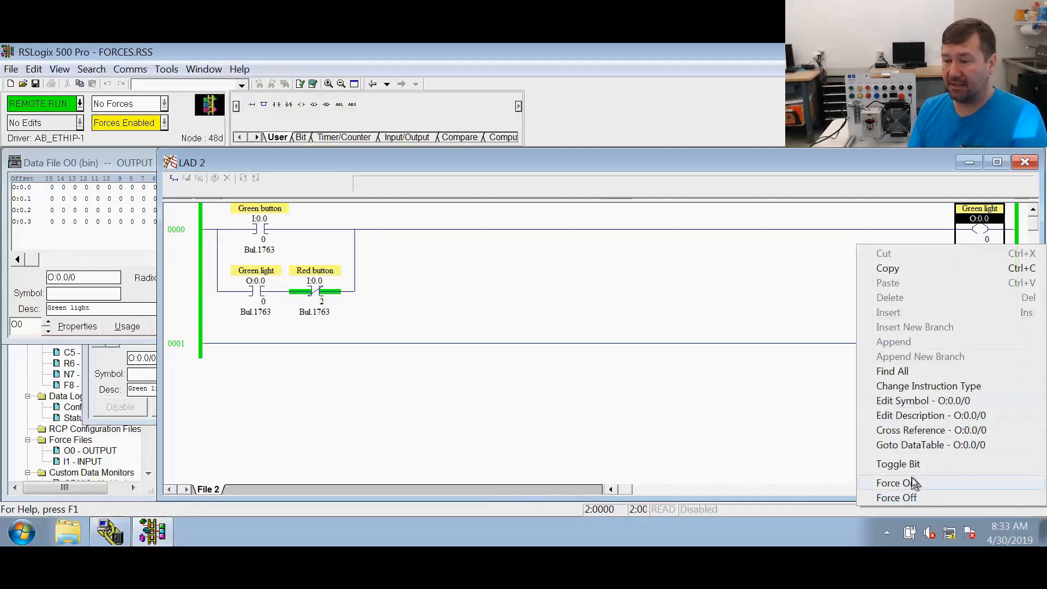
click(895, 483)
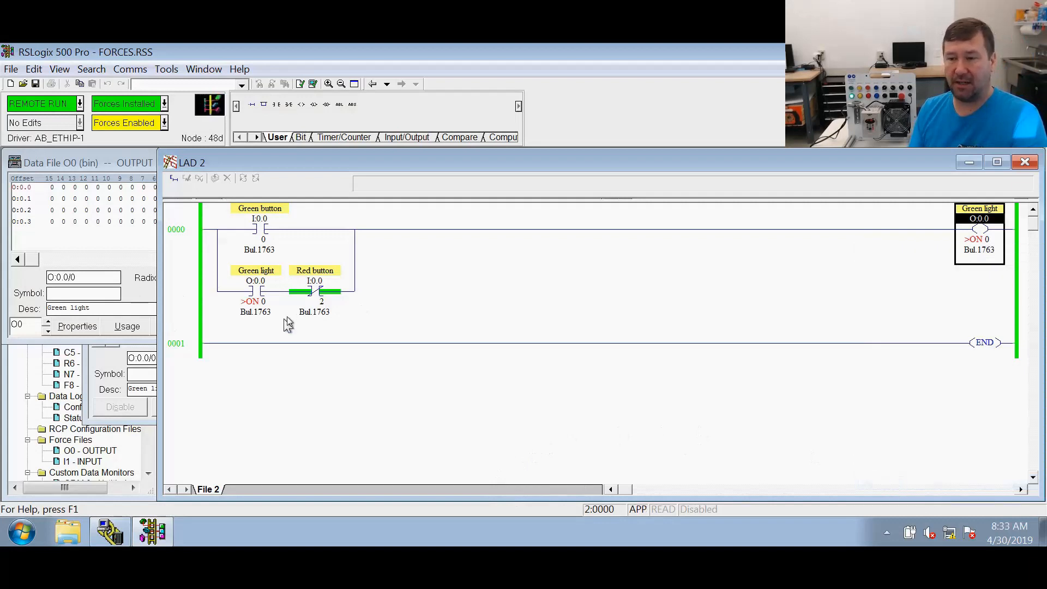
right_click(314, 291)
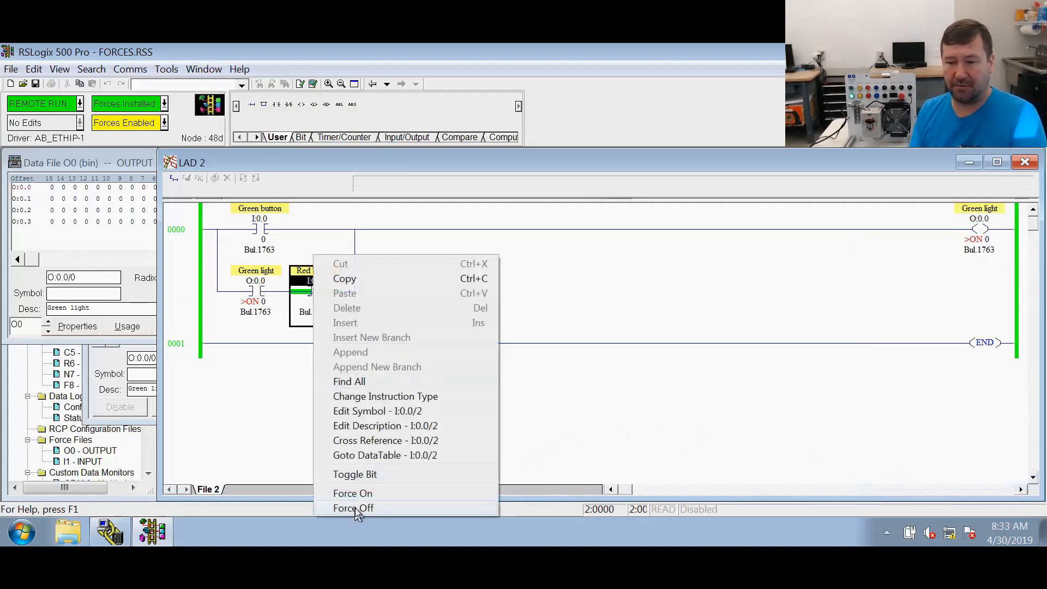
click(353, 508)
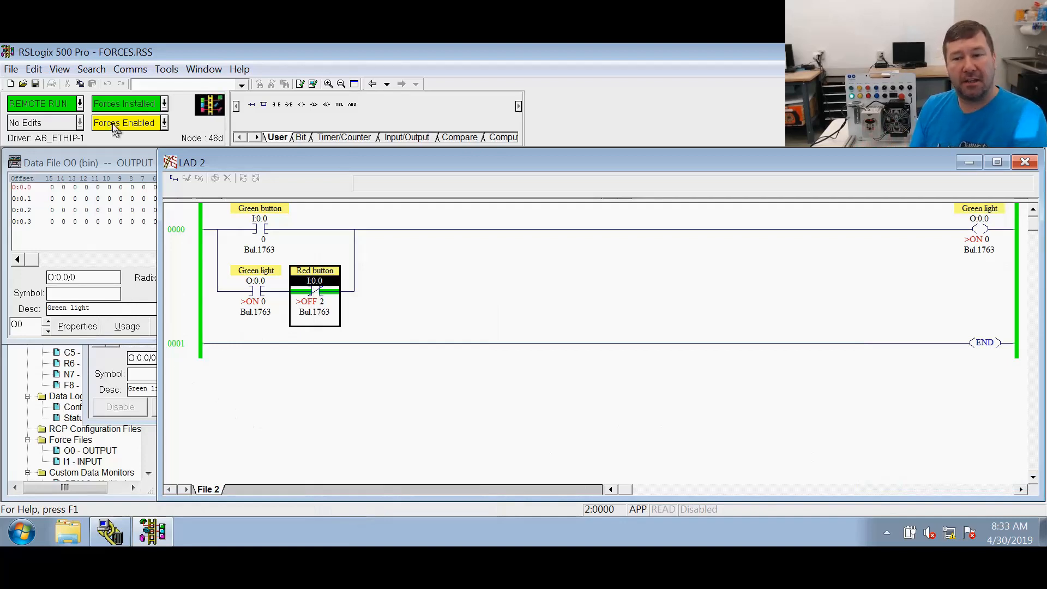
- Use Remove All Forces from the Forces Installed dropdown, leaving No Forces and Green light off
click(164, 104)
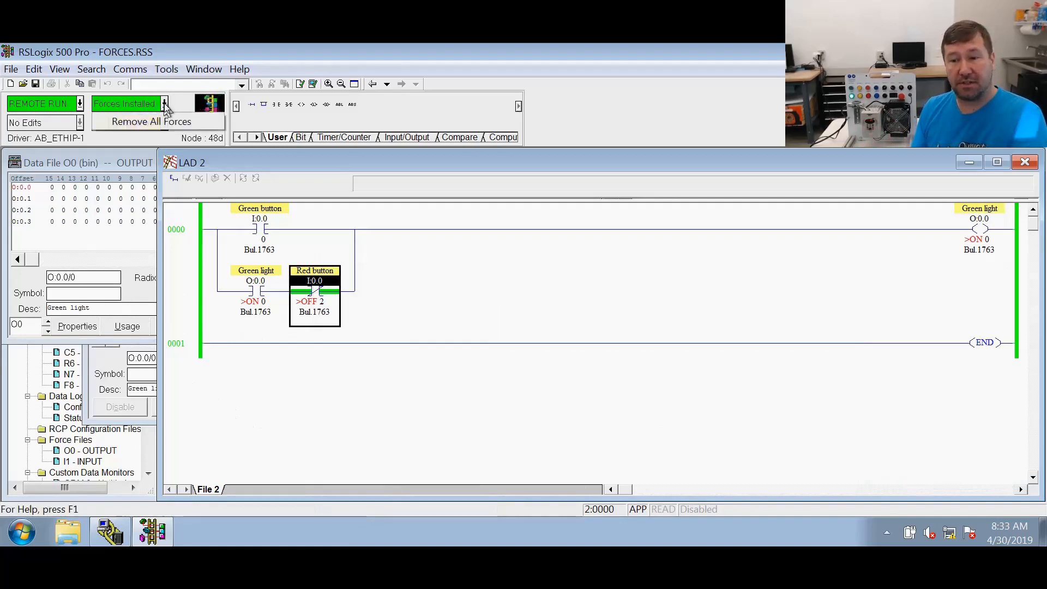
mouse_move(147, 127)
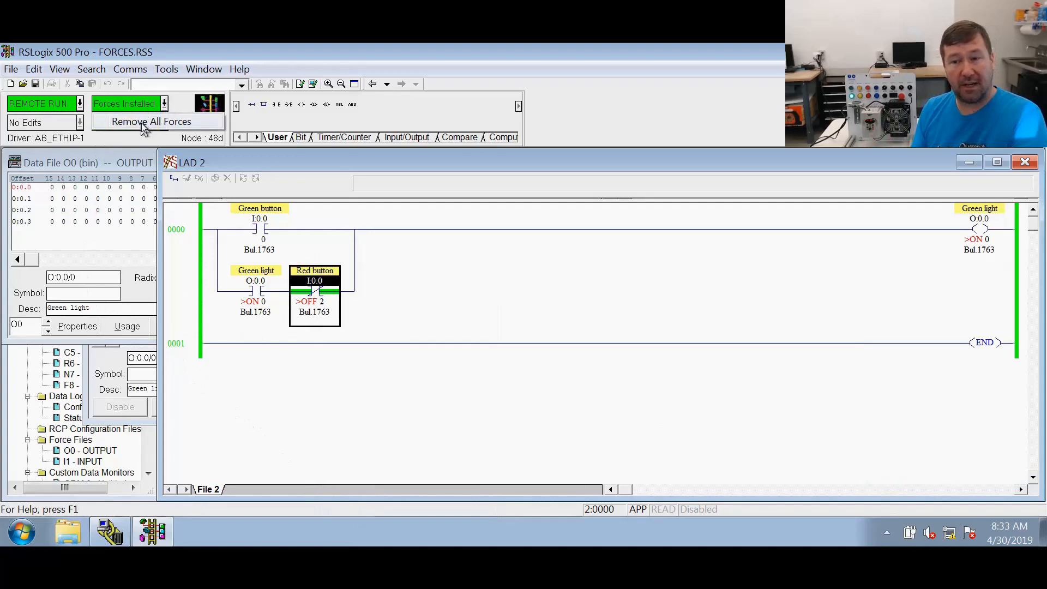
click(151, 121)
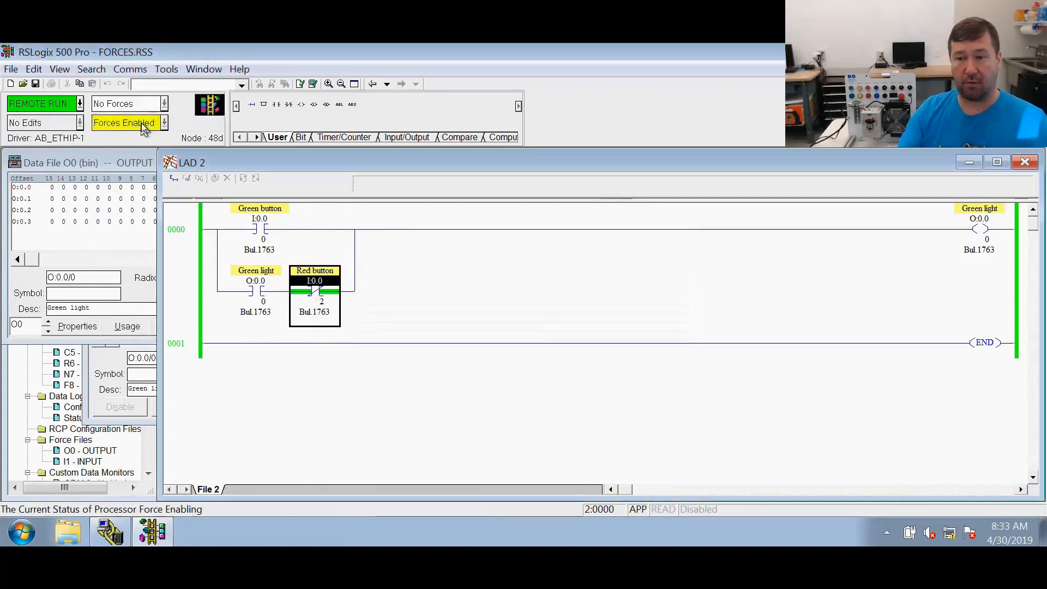